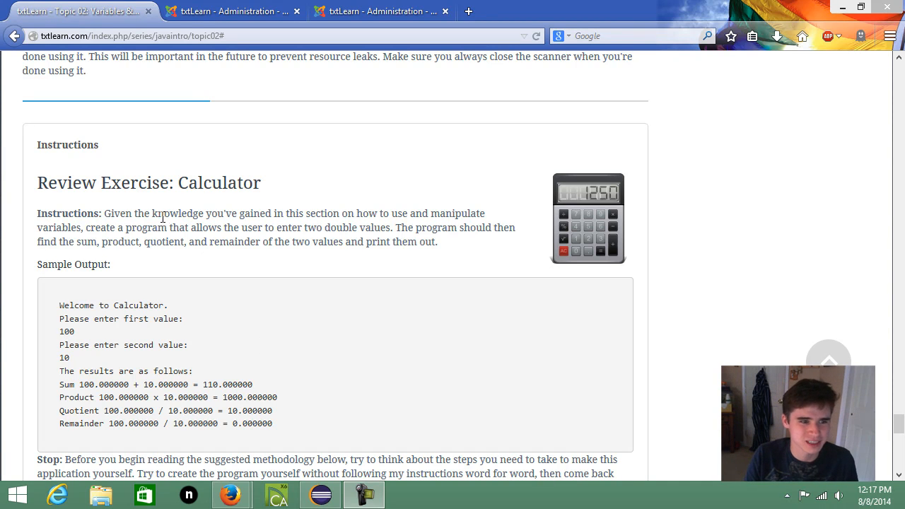
# - Review the sample output lines for Product, Quotient and Remainder, then return to Eclipse
pyautogui.doubleClick(218, 183)
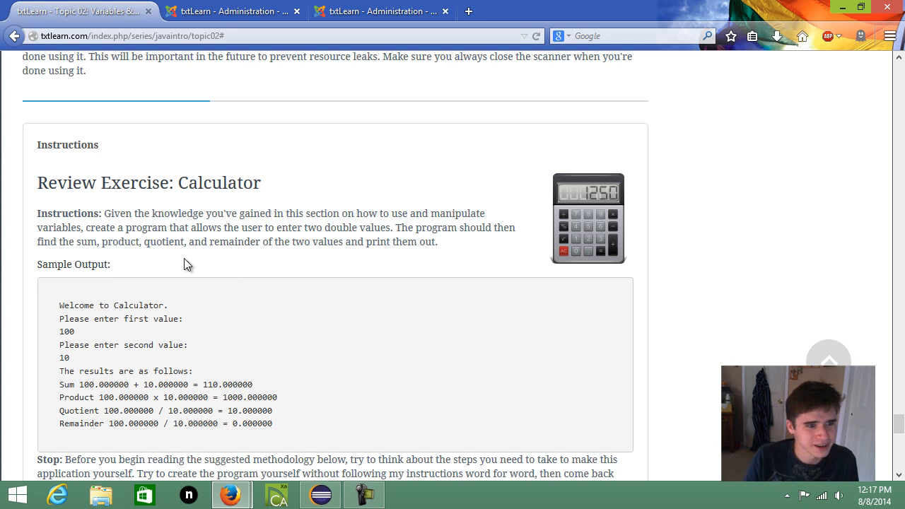
pyautogui.scroll(-3)
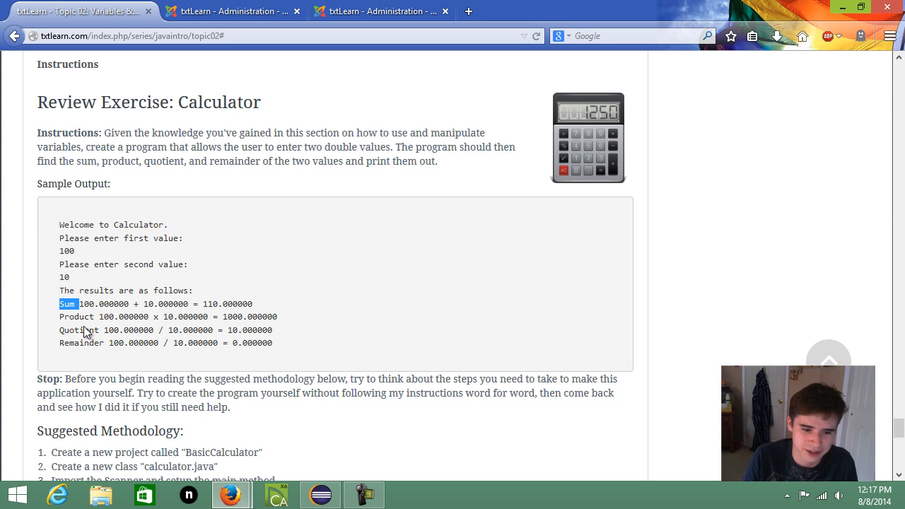
pyautogui.moveTo(80, 303); pyautogui.dragTo(279, 344)
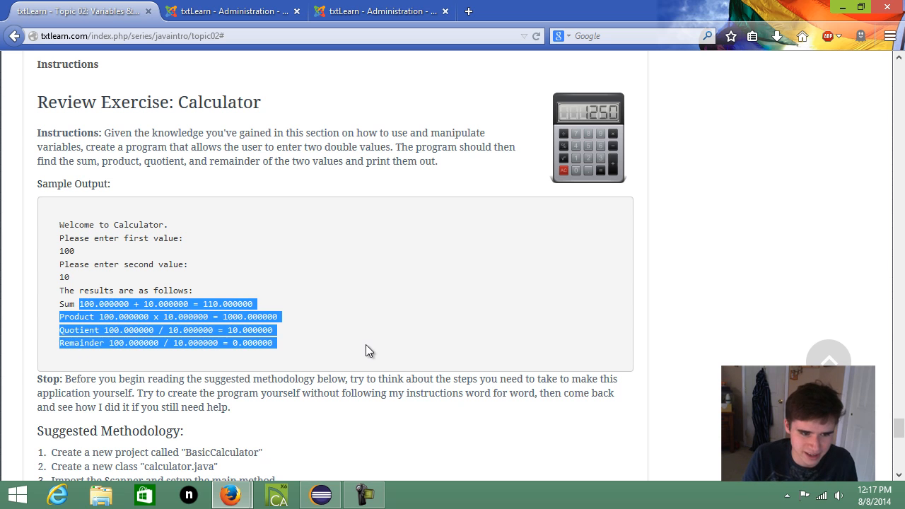
pyautogui.click(326, 495)
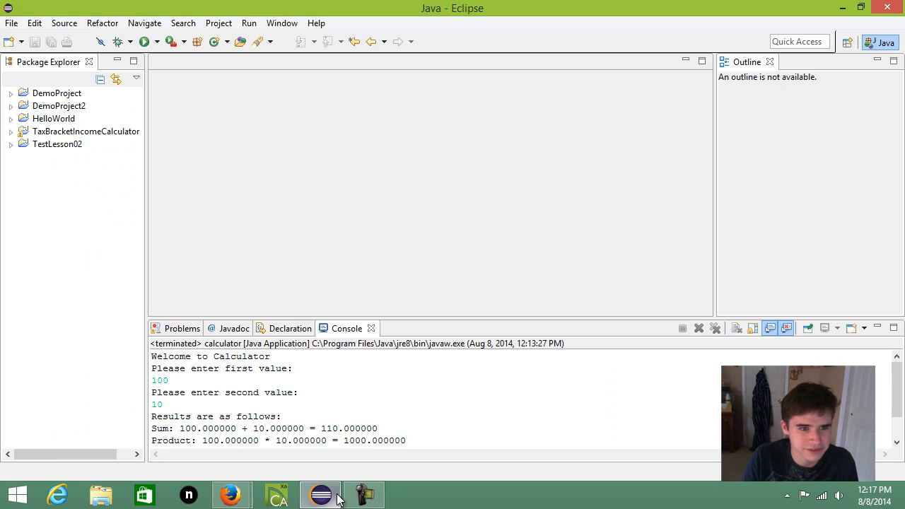
# - Create a new Java project named BasicCalculator
pyautogui.click(22, 23)
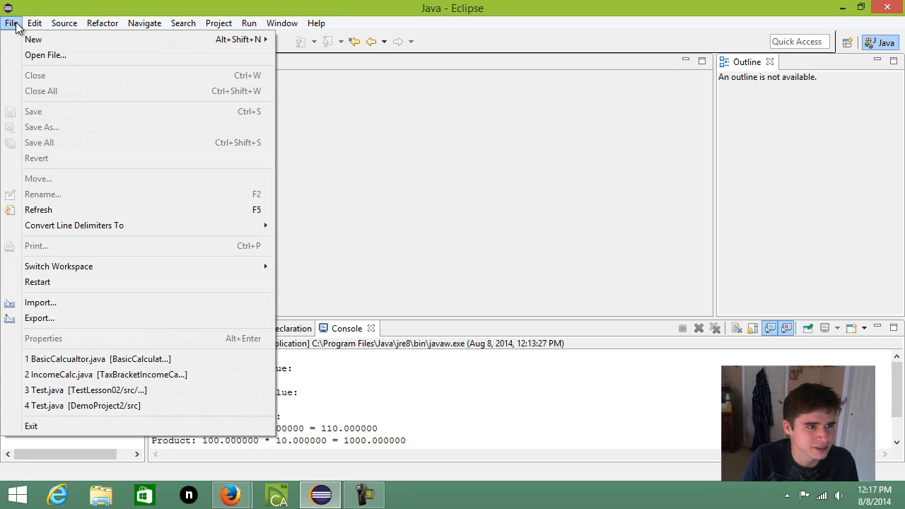
pyautogui.click(31, 40)
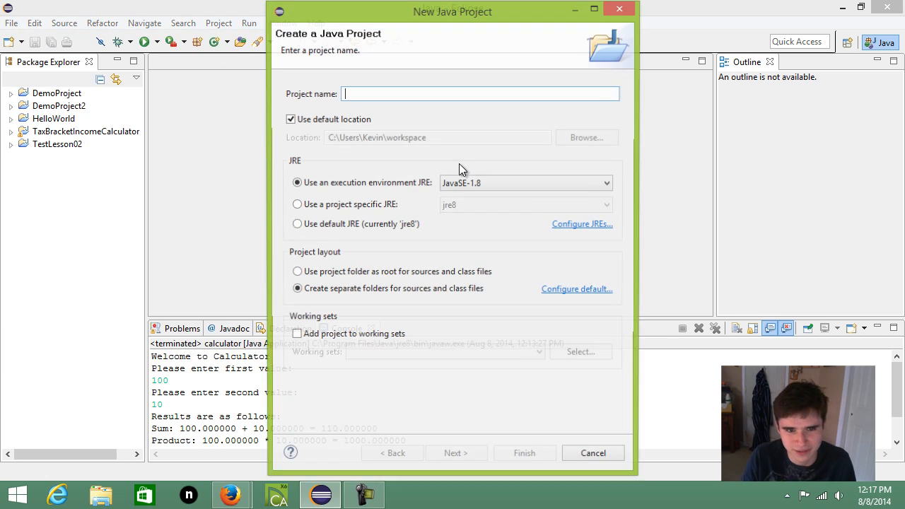
pyautogui.write('Baisc')
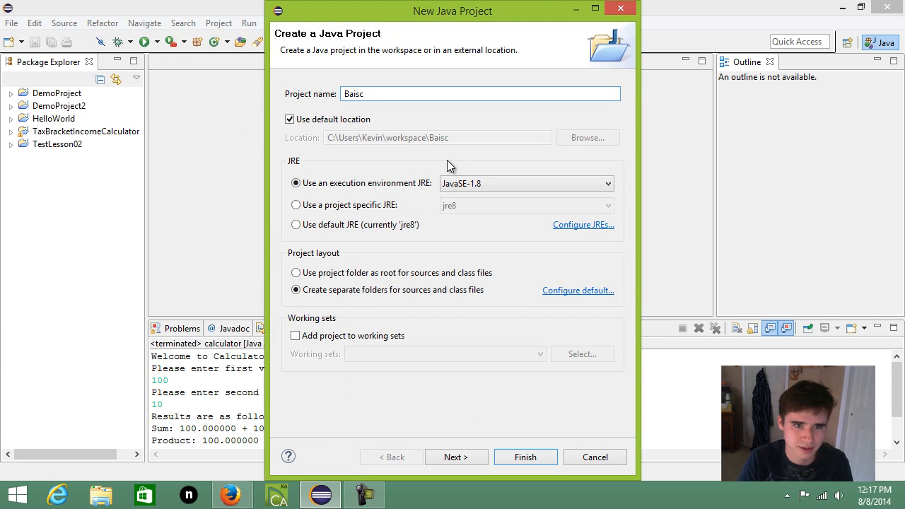
pyautogui.write('BasicCalcu')
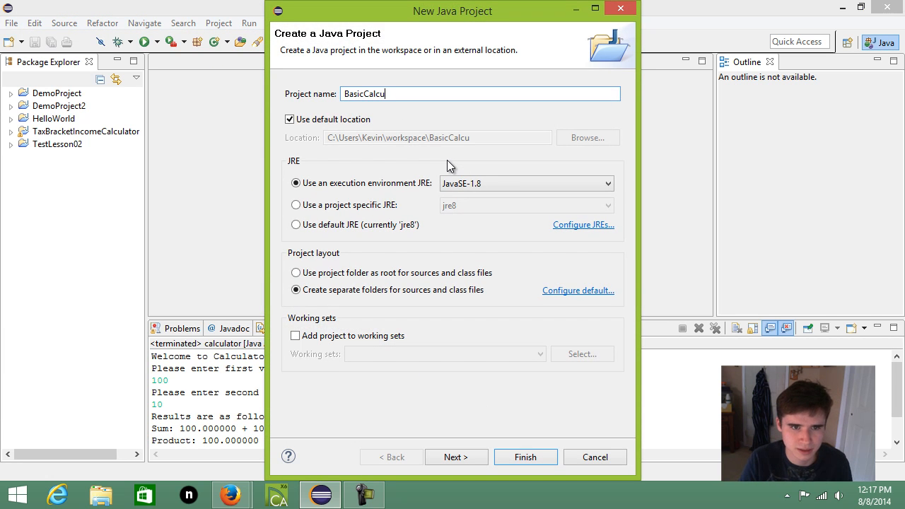
pyautogui.click(526, 457)
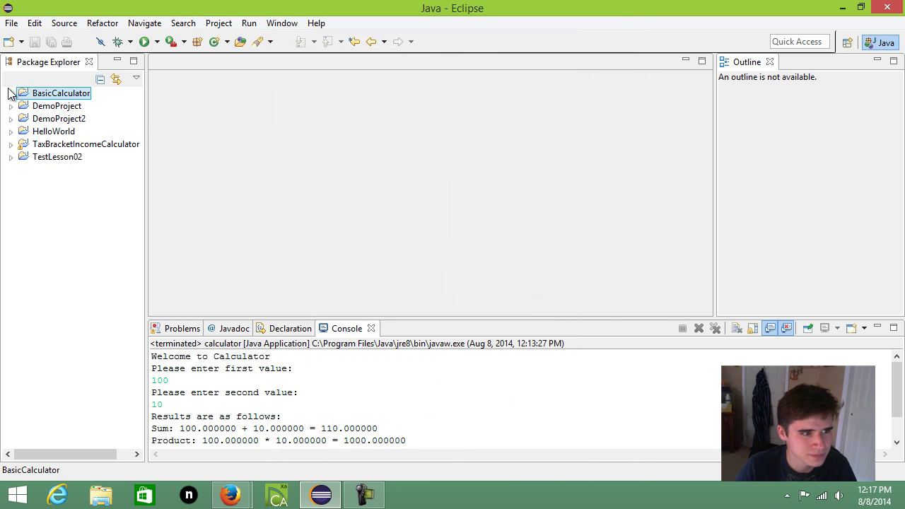
# - Add a package named basiccalc to the project's source folder
pyautogui.rightClick(45, 109)
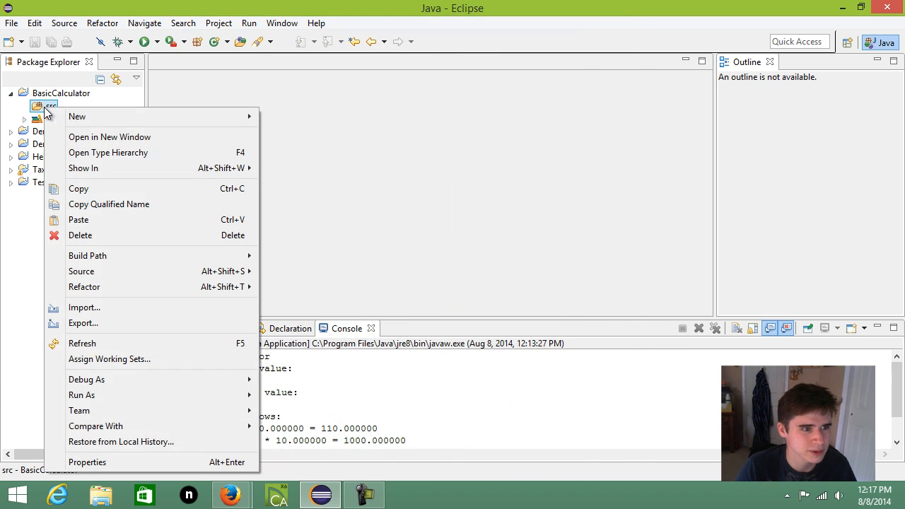
pyautogui.write('ba')
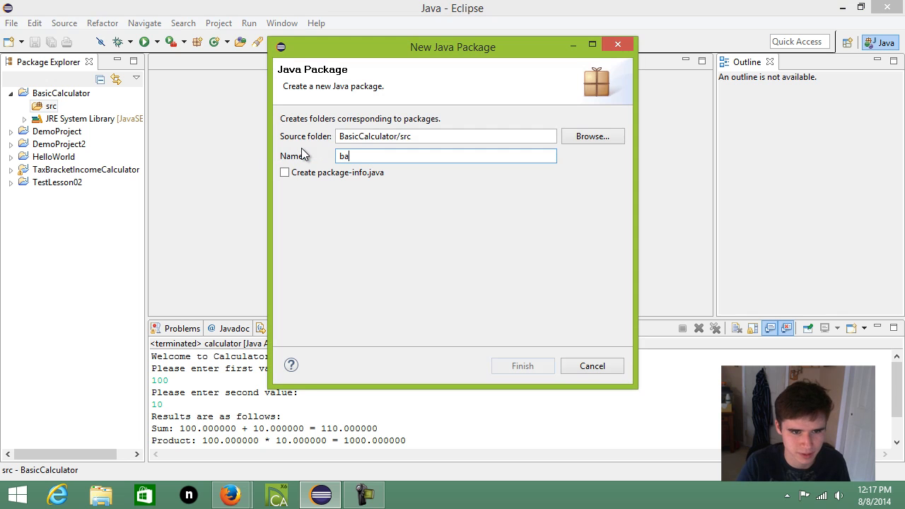
pyautogui.click(523, 364)
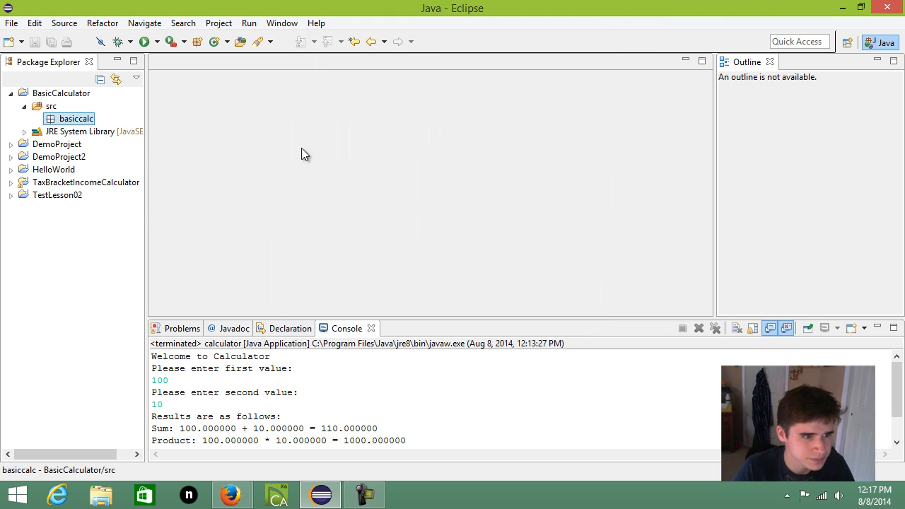
# - Create a Calculator class in basiccalc with a generated main method
pyautogui.rightClick(76, 119)
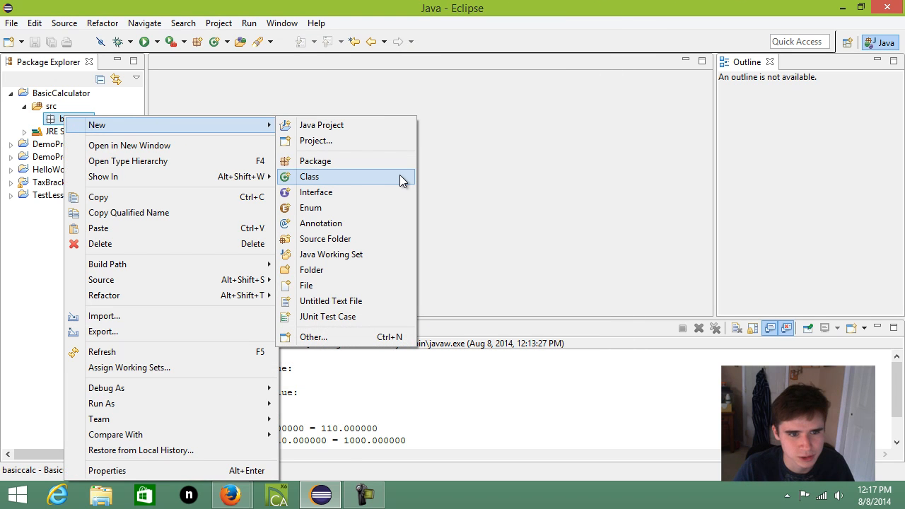
pyautogui.click(309, 175)
pyautogui.write('Calculator')
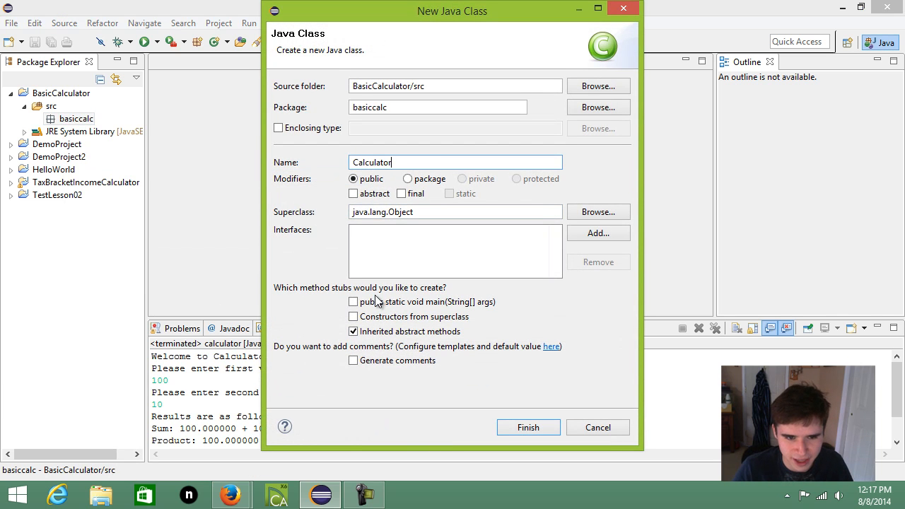
pyautogui.click(354, 303)
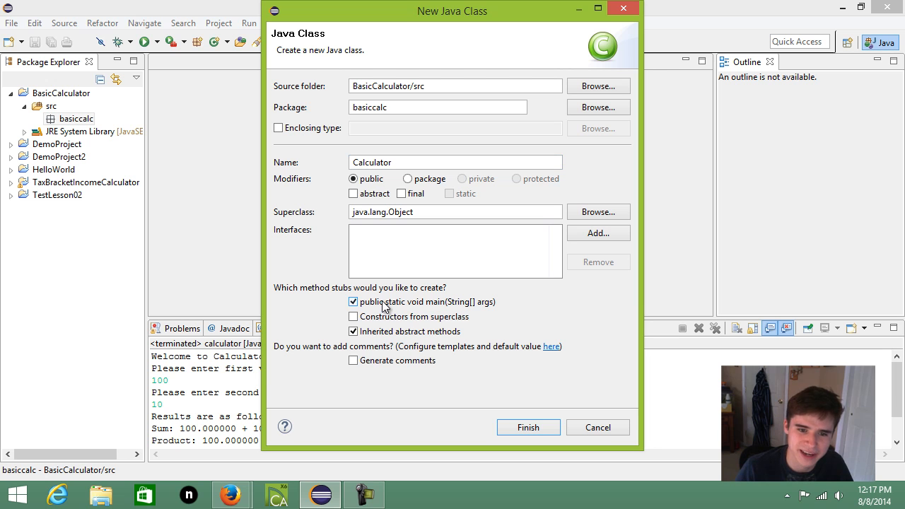
pyautogui.click(529, 427)
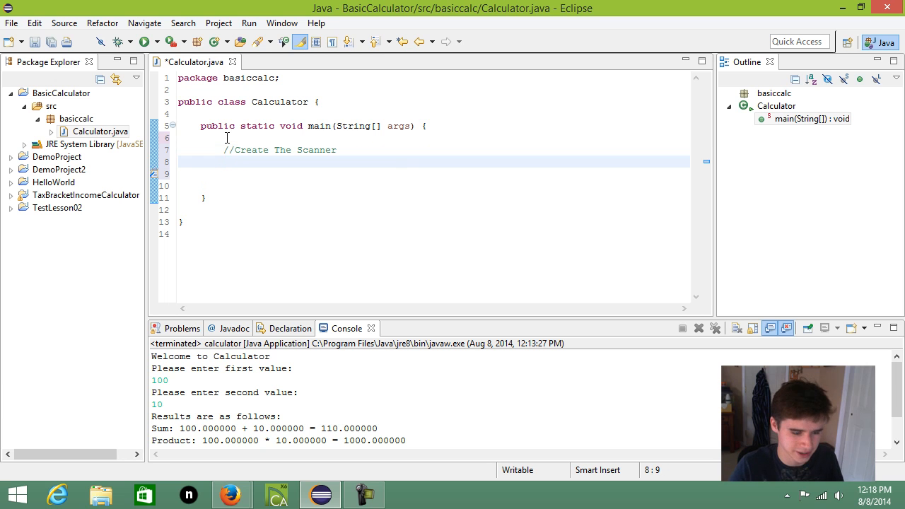
# - Declare Scanner userInput = new Scanner(System.in); inside main
pyautogui.write('Scanner user')
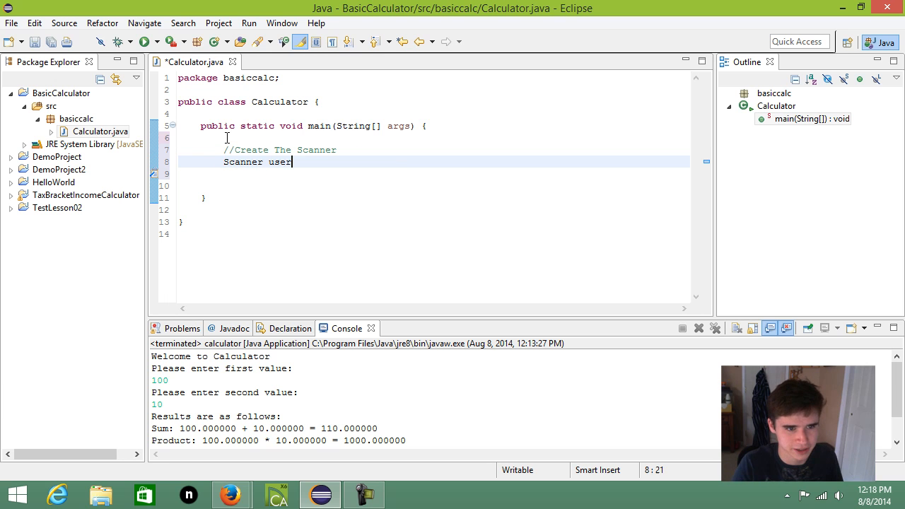
pyautogui.write('Input = new Scanner')
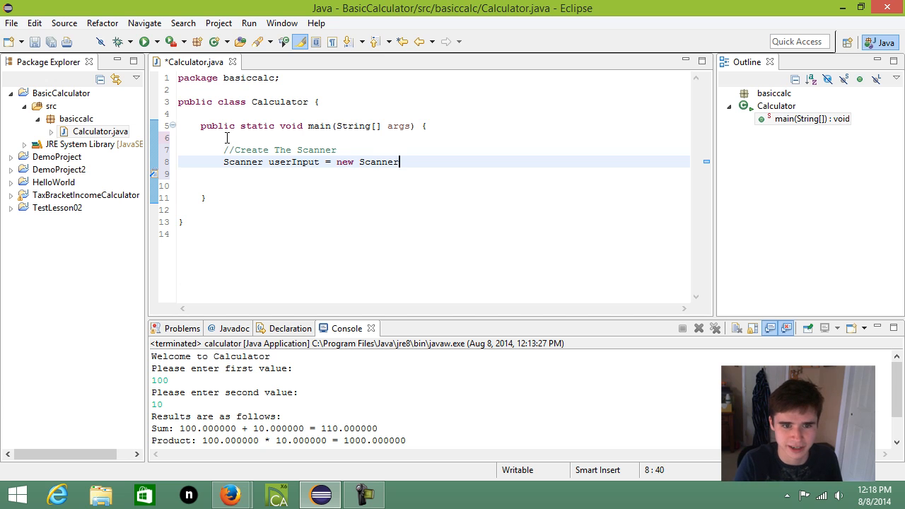
pyautogui.write('(System.in)')
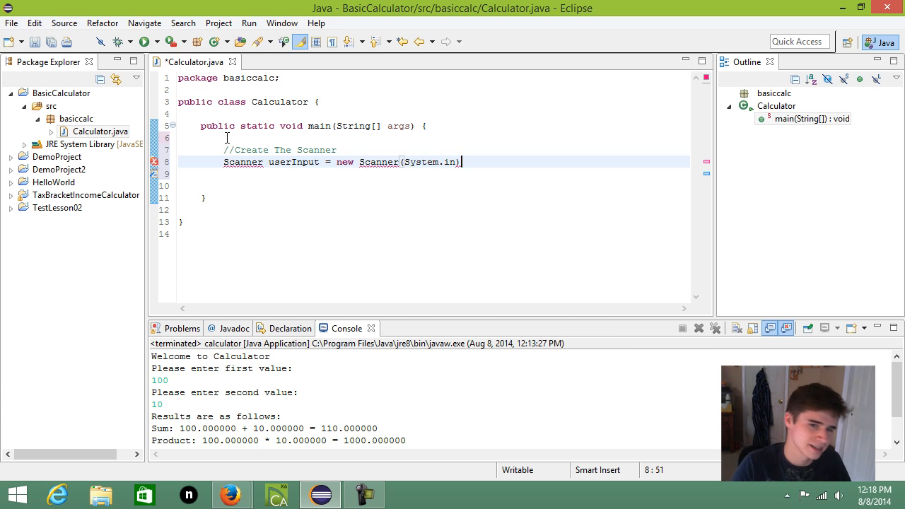
pyautogui.write(';')
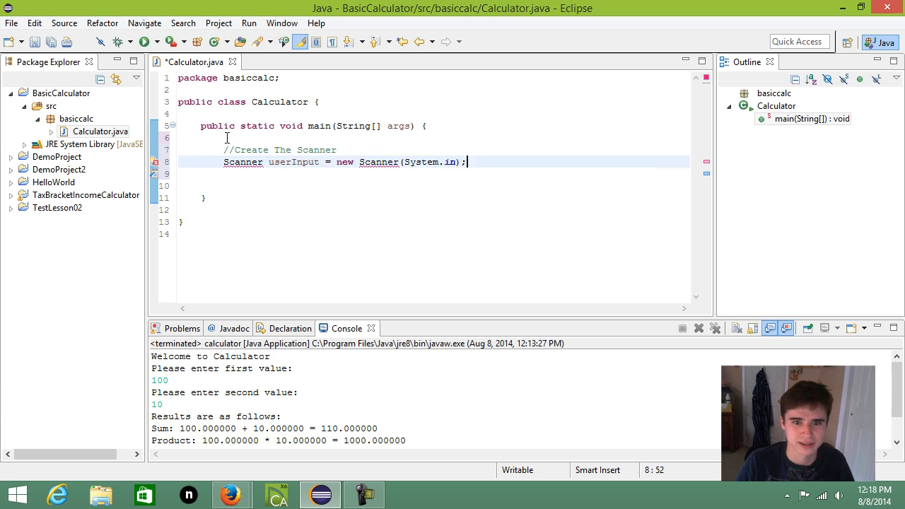
pyautogui.click(297, 161)
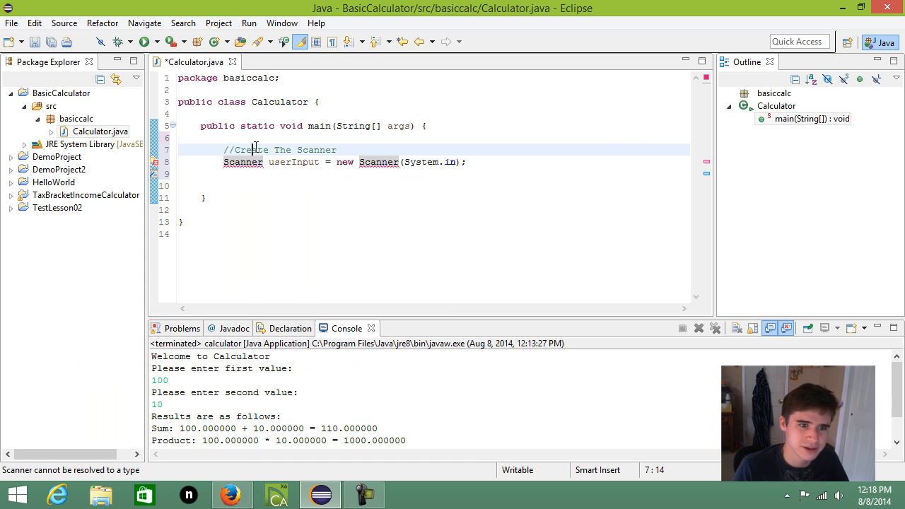
pyautogui.moveTo(320, 168)
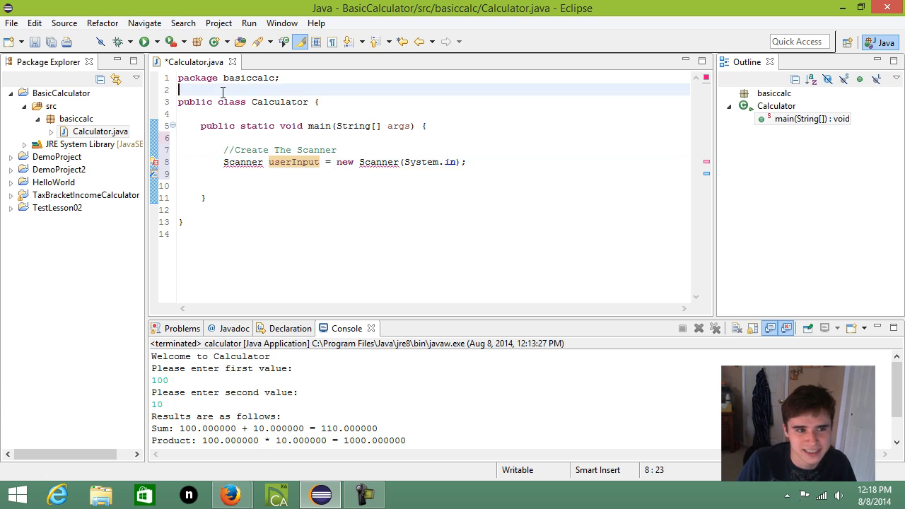
# - Accept the quick fix importing java.util.Scanner so userInput resolves
pyautogui.press('Enter')
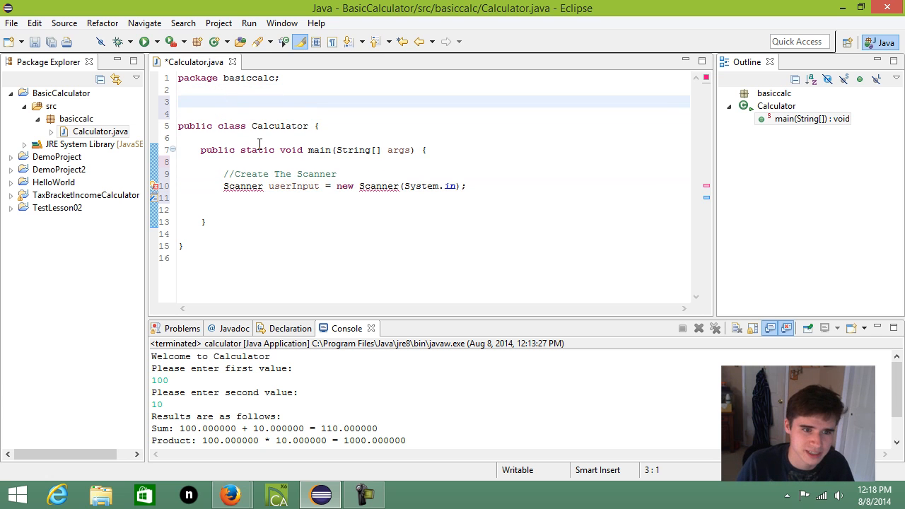
pyautogui.doubleClick(293, 187)
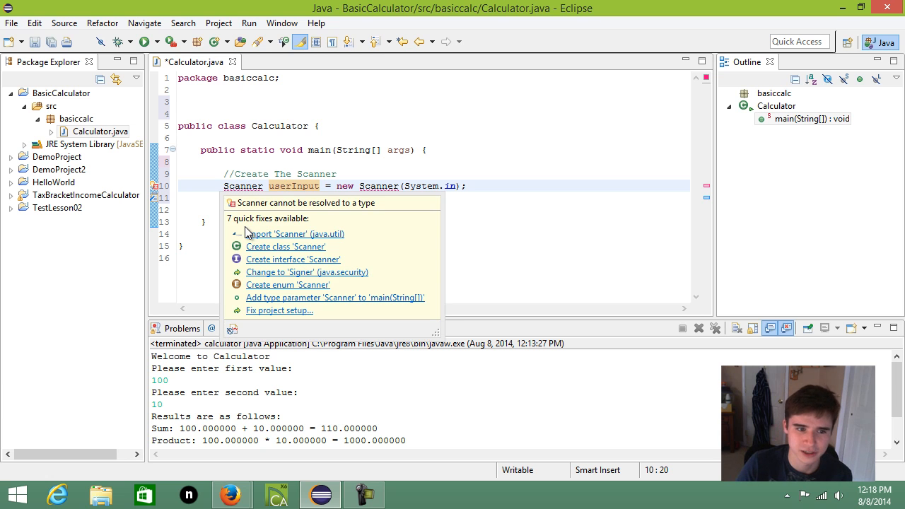
pyautogui.click(294, 233)
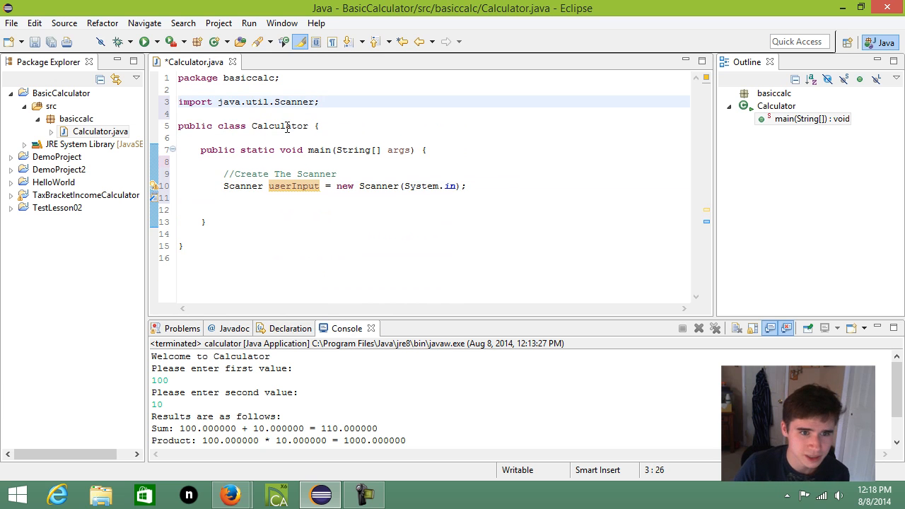
pyautogui.click(178, 102)
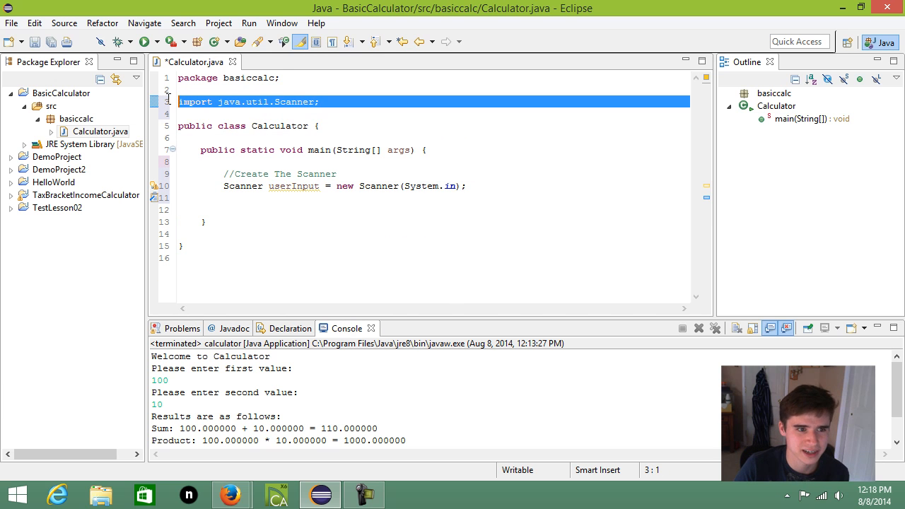
pyautogui.click(271, 205)
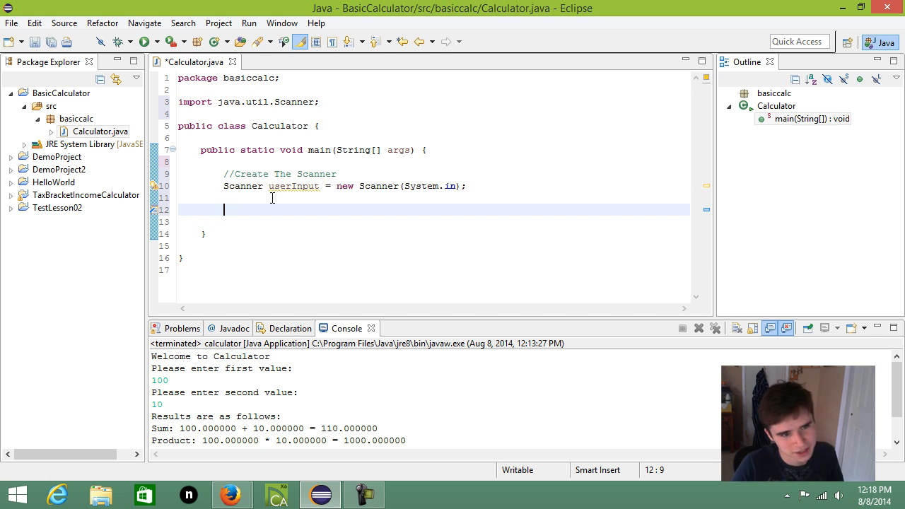
# - Print a welcome and first-value prompt, then read double x with userInput.nextDouble()
pyautogui.write('//User Input')
pyautogui.write('System.out.println("')
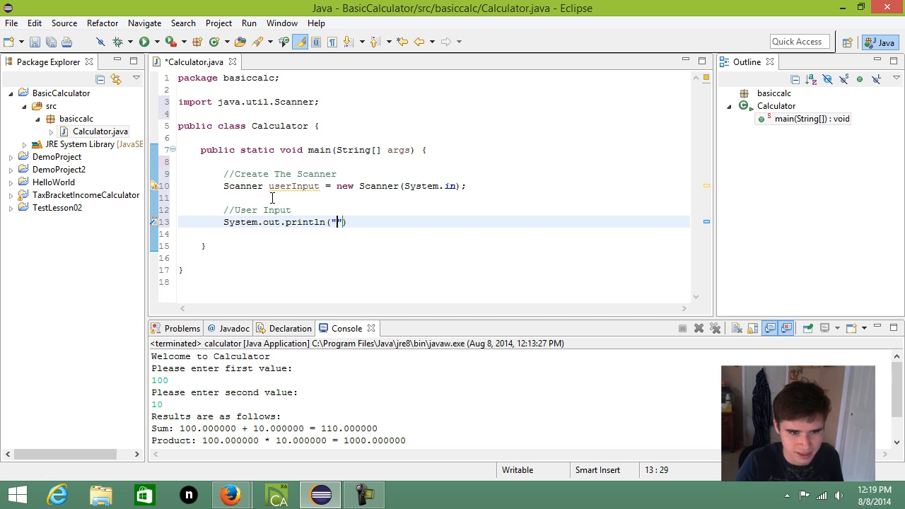
pyautogui.write('Welcome to Calculator')
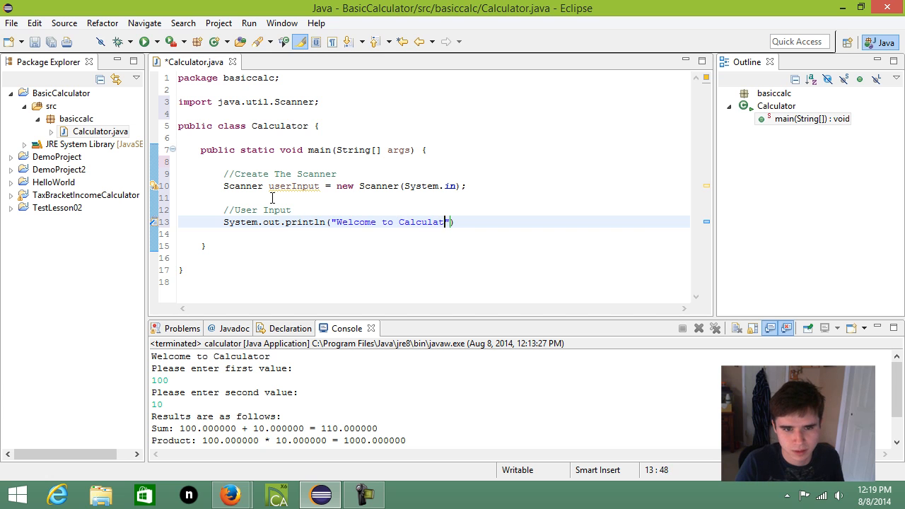
pyautogui.write('");')
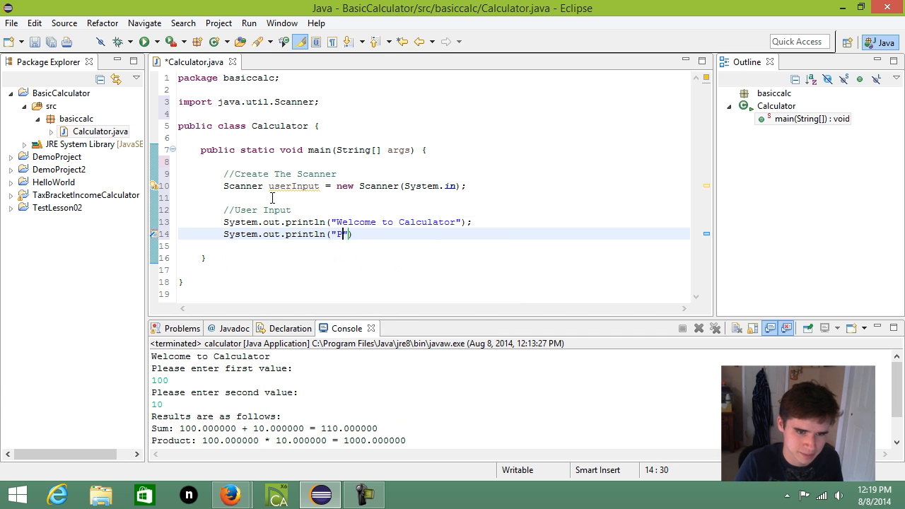
pyautogui.write('lease enter your first')
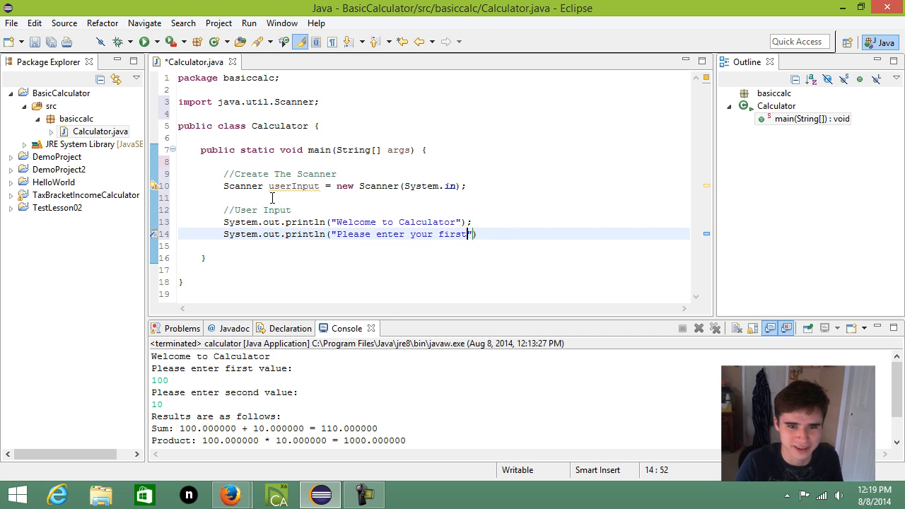
pyautogui.write('value:')
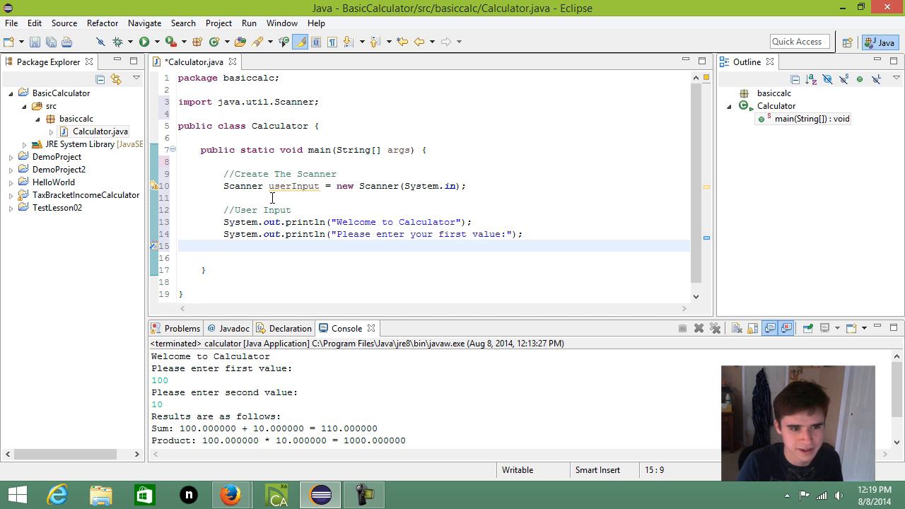
pyautogui.write('double x =')
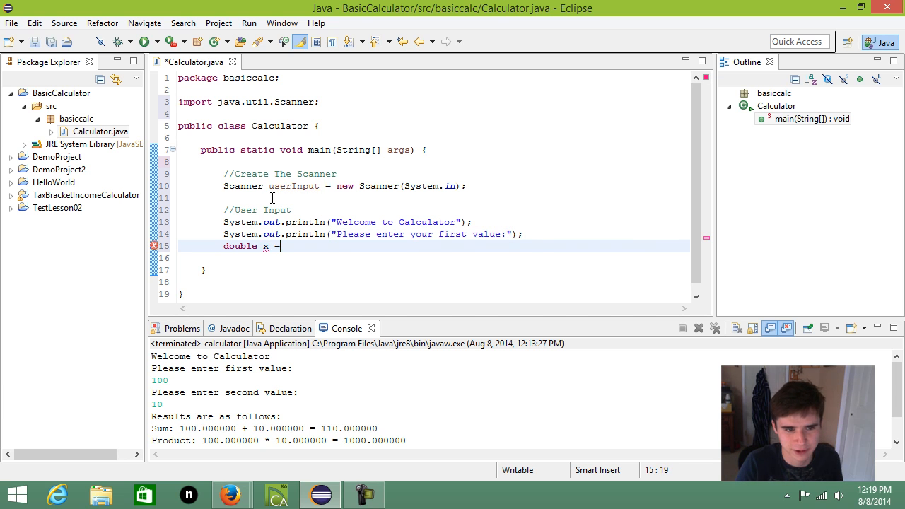
pyautogui.write('userInput')
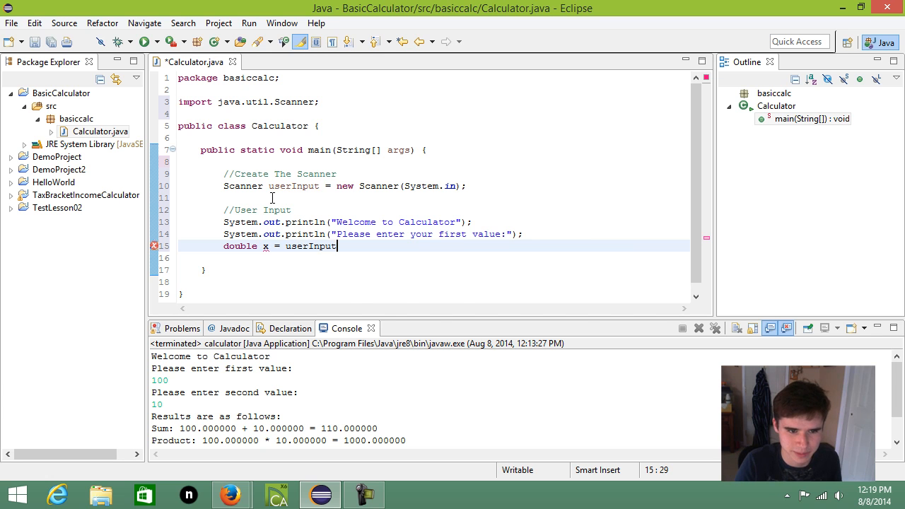
pyautogui.write('.nextDouble();')
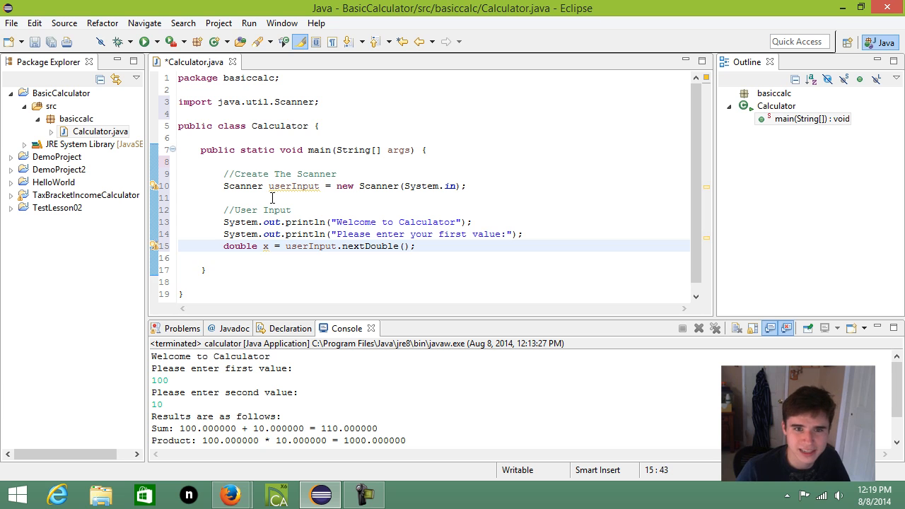
# - Prompt for the second value and read double y with userInput.nextDouble()
pyautogui.write('S')
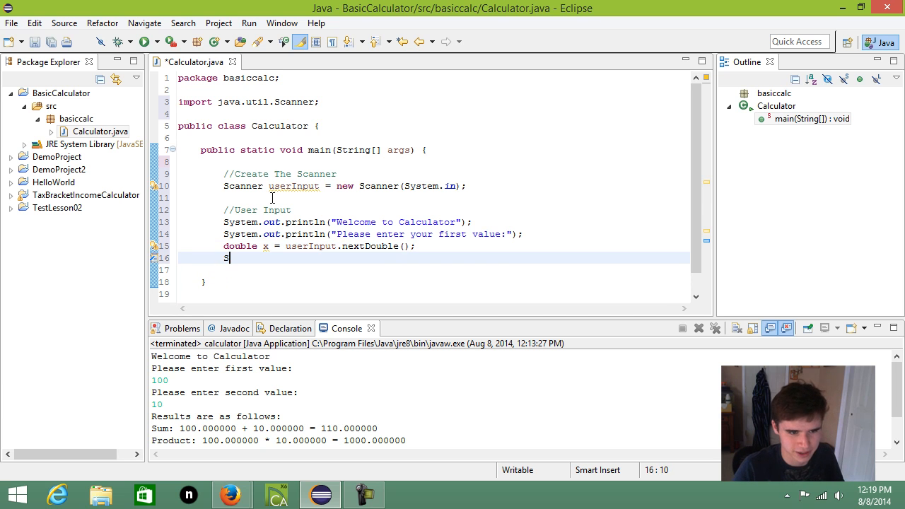
pyautogui.write('ystem.out.println')
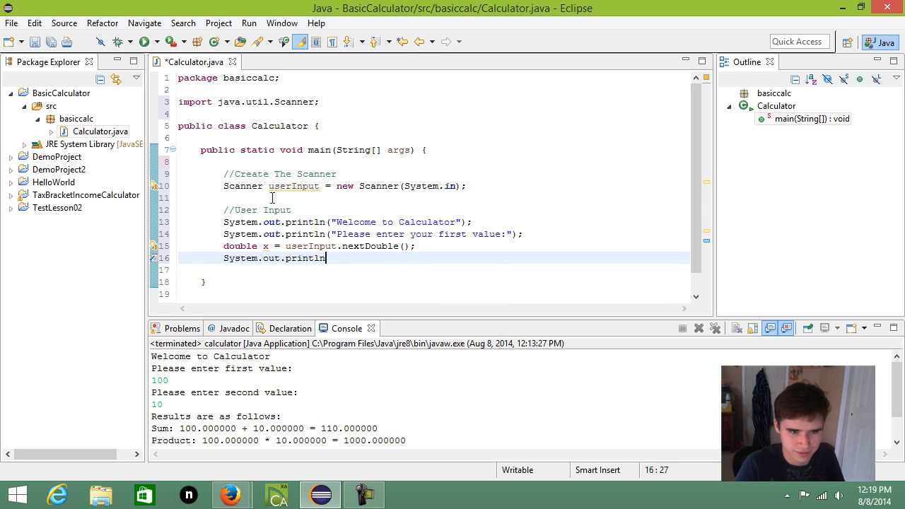
pyautogui.write('("Please enter your second value:");')
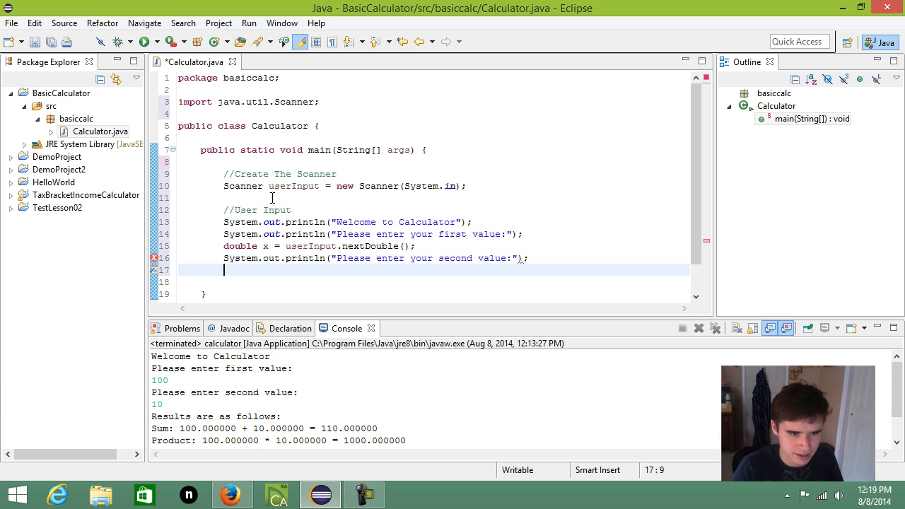
pyautogui.write('double y =')
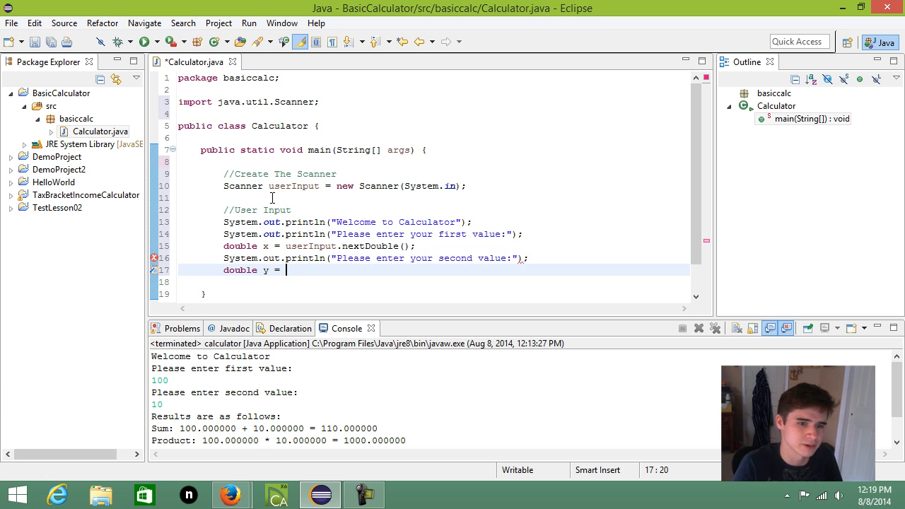
pyautogui.write('userInput.nextDouble();')
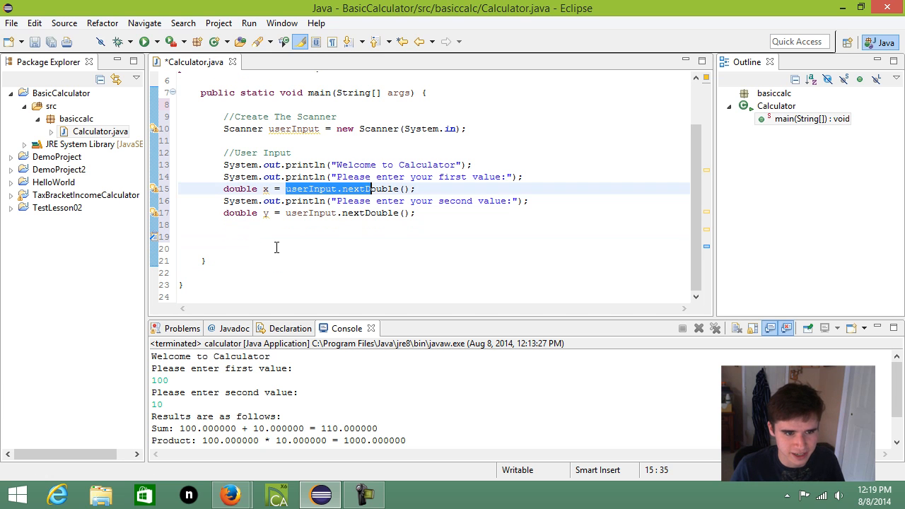
# - Add a Close Scanner comment and call userInput.close()
pyautogui.click(274, 238)
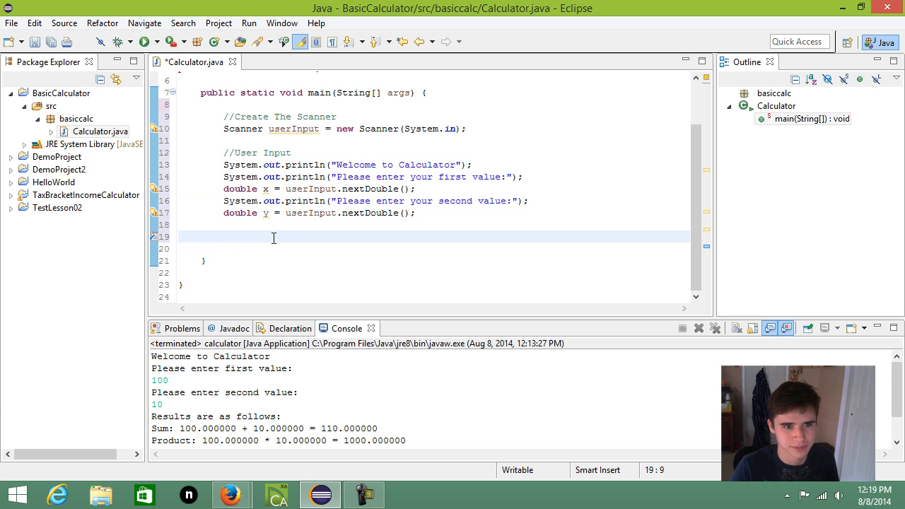
pyautogui.write('//Close S')
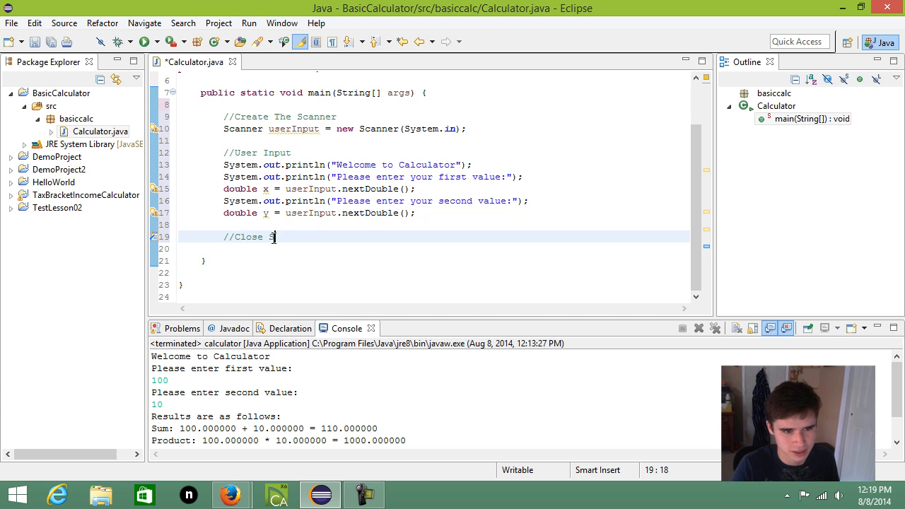
pyautogui.write('canner')
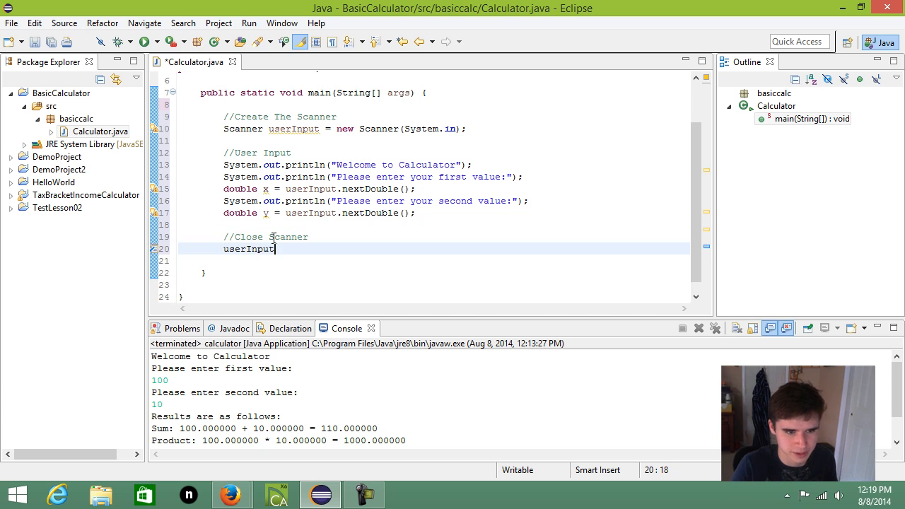
pyautogui.write('.close();')
pyautogui.write('//Compute')
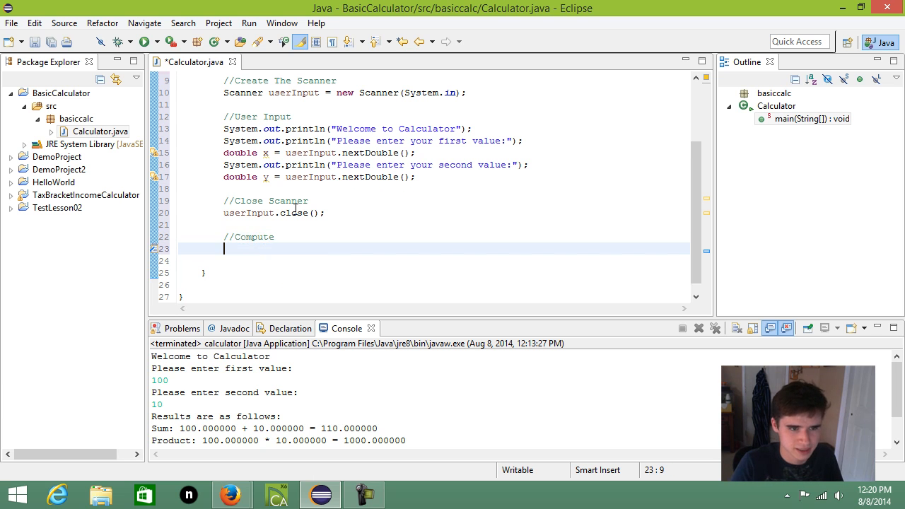
# - Compute doubles sum, product, quotient and remainder from x and y, then add a //Print results comment
pyautogui.write('double sum = x + y;')
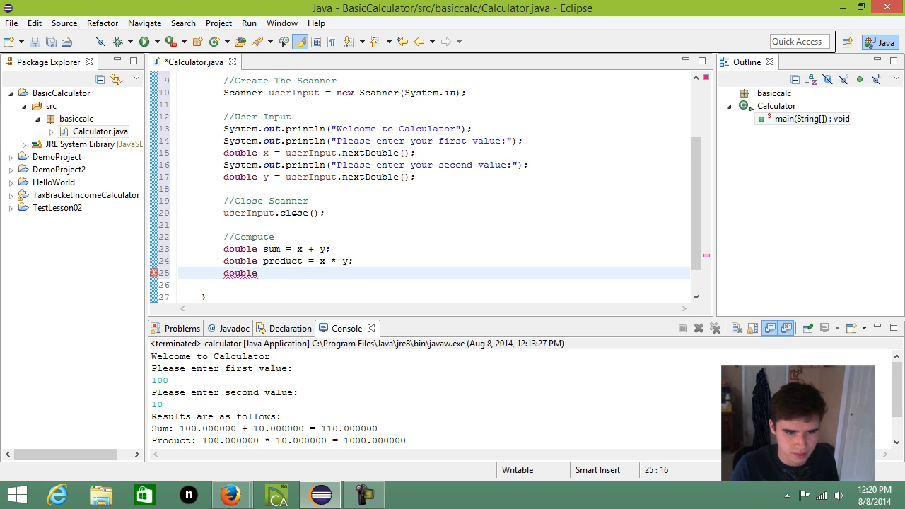
pyautogui.write('quo')
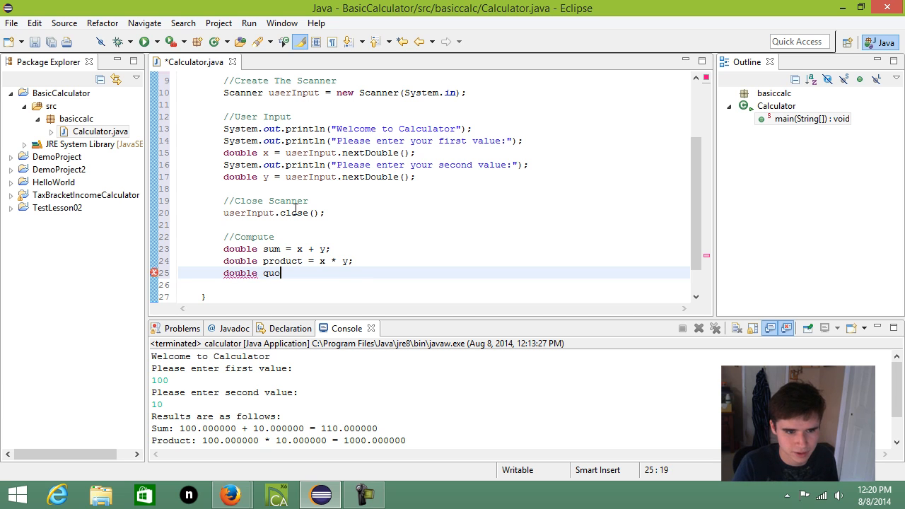
pyautogui.write('tient = x / y;')
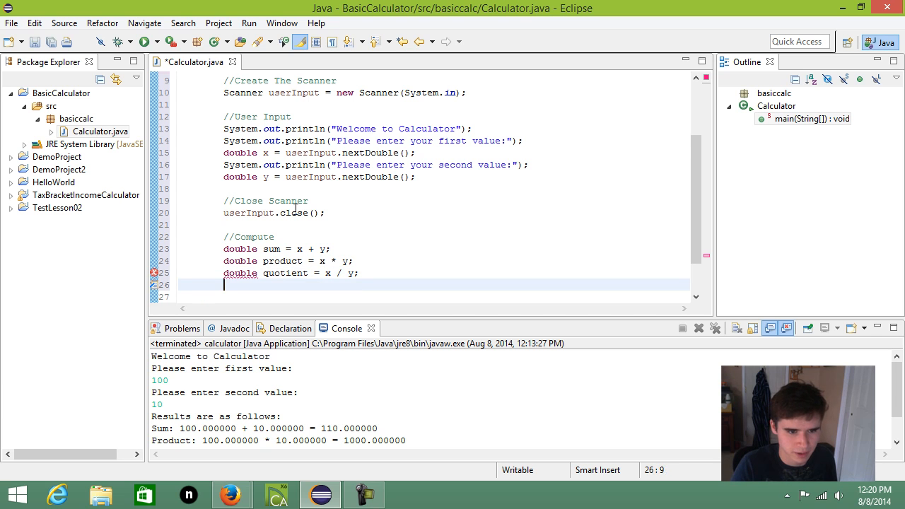
pyautogui.write('double remainder')
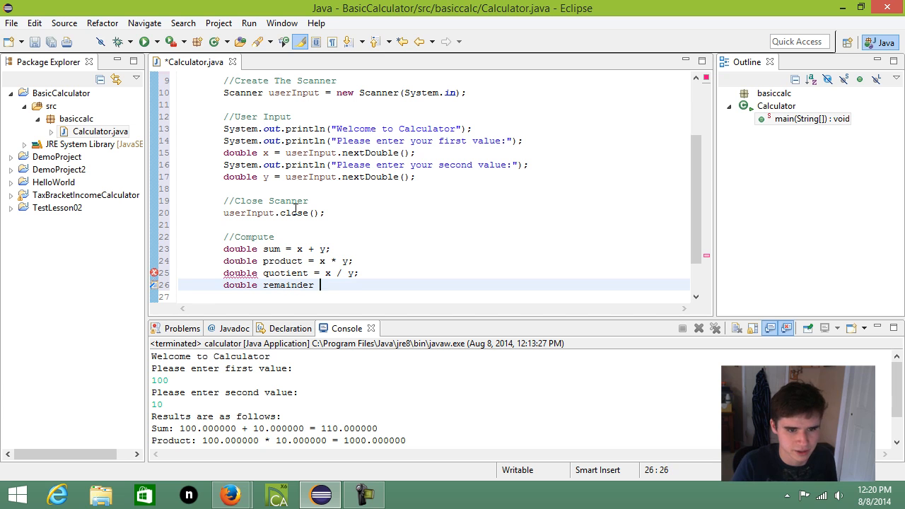
pyautogui.write('= x % y;')
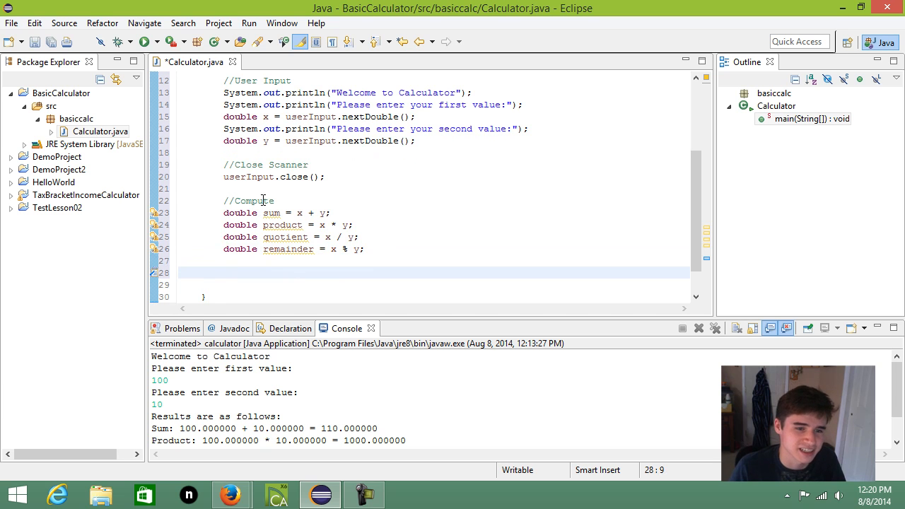
pyautogui.write('//Print out the results')
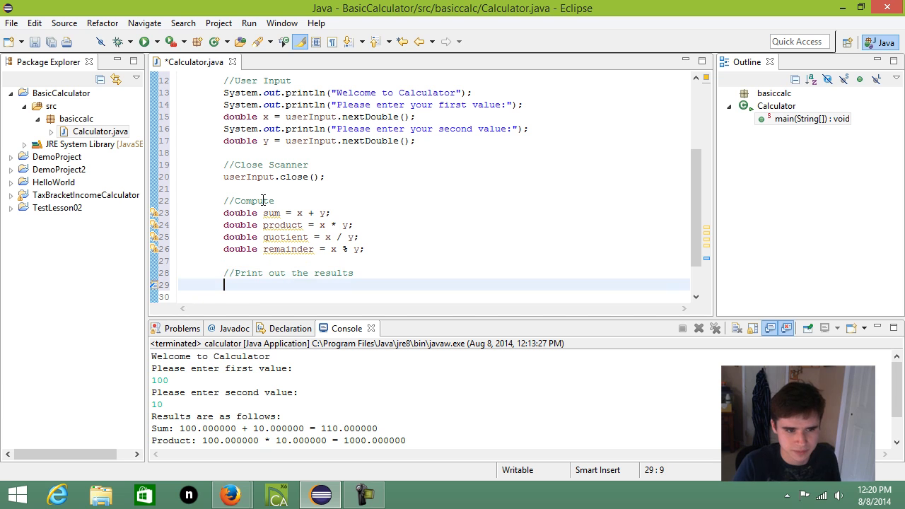
# - Print a results header and a printf line "Sum: %f + %f = %f \n" with x, y, sum
pyautogui.write('System.out.println("Results are as follows:");')
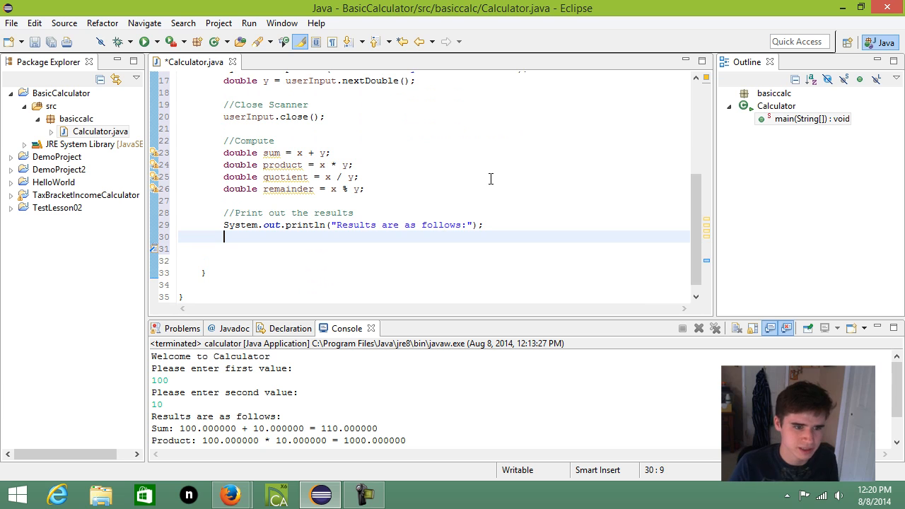
pyautogui.write('System.out.pr')
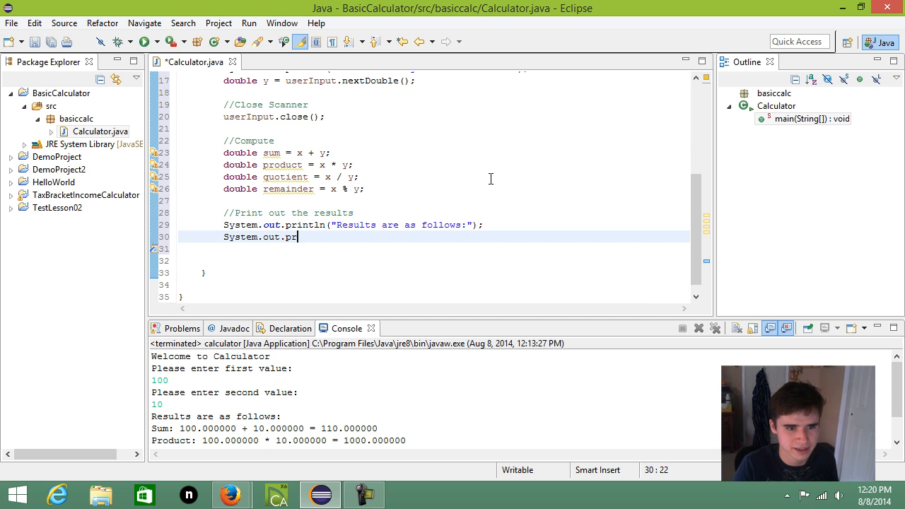
pyautogui.write('ntl')
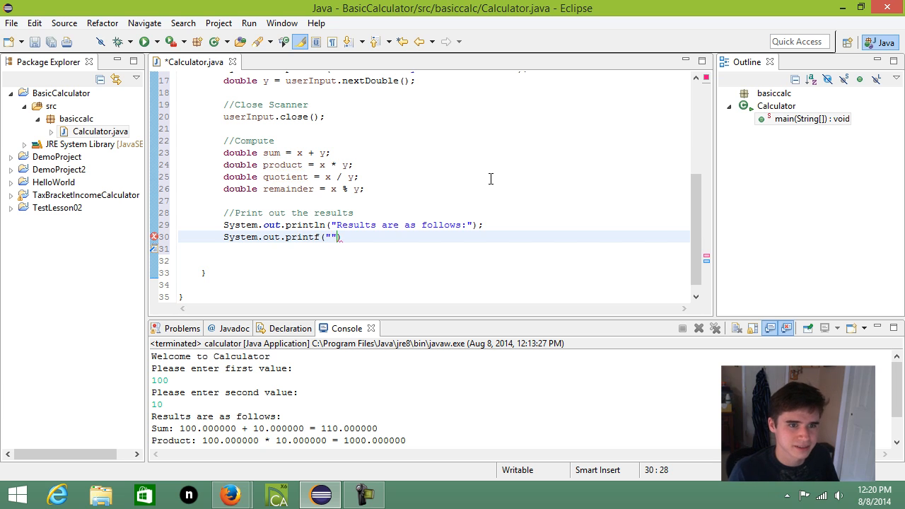
pyautogui.write('Sum: %f + %f = %f')
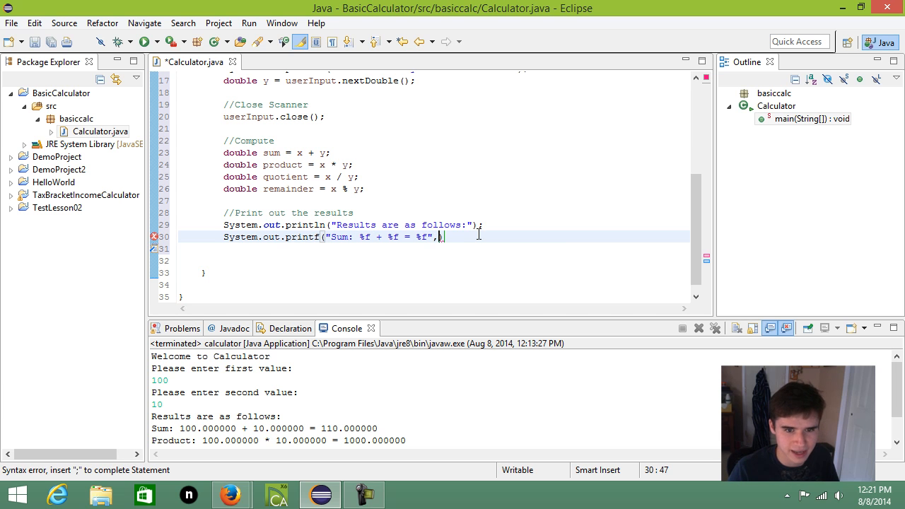
pyautogui.write('x,y,sum')
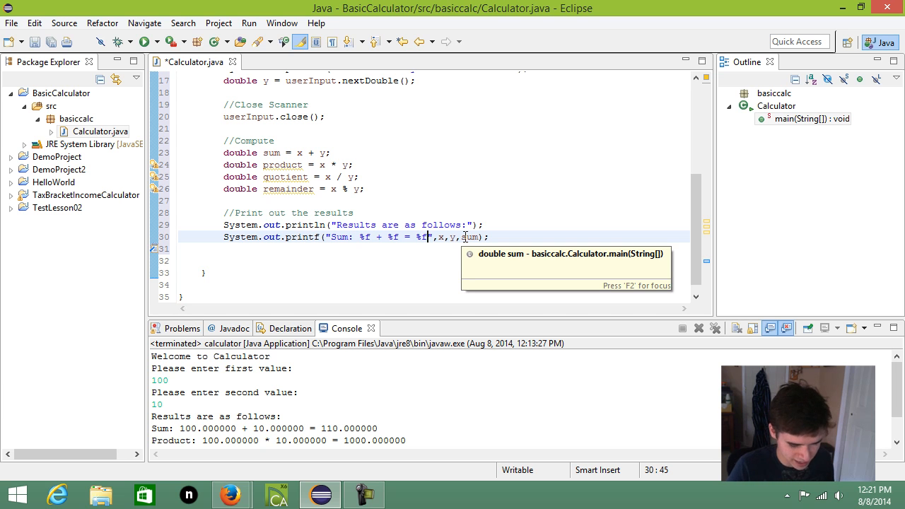
pyautogui.write('\\n')
pyautogui.click(434, 248)
pyautogui.write('System.out.printf(')
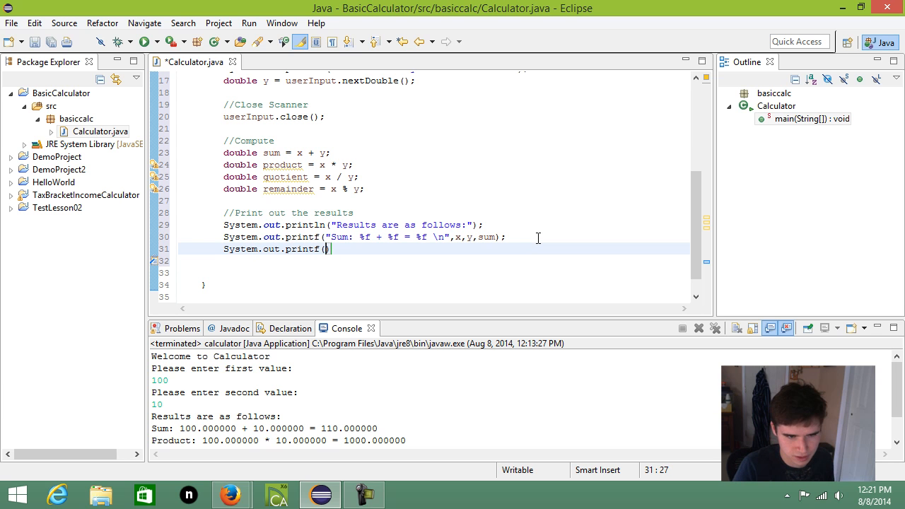
# - Write the printf line for Product showing x, y and product
pyautogui.write('"P"')
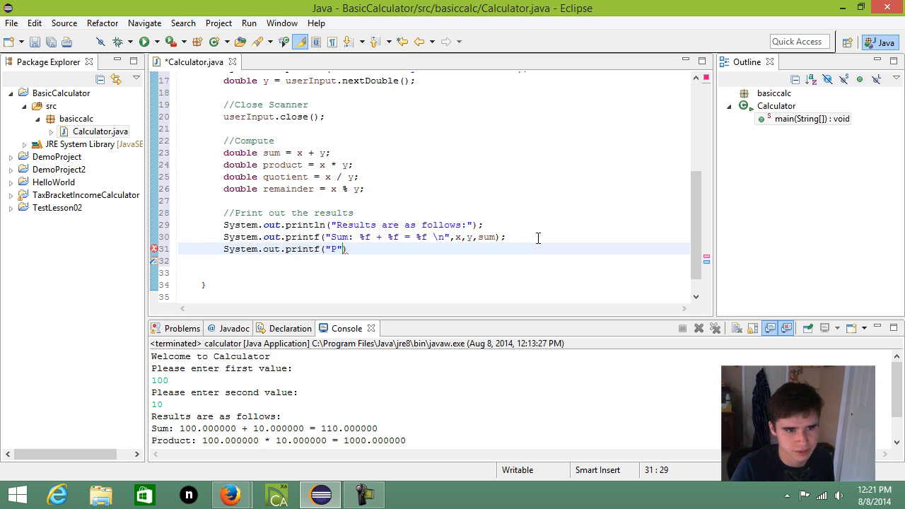
pyautogui.write('roduct:')
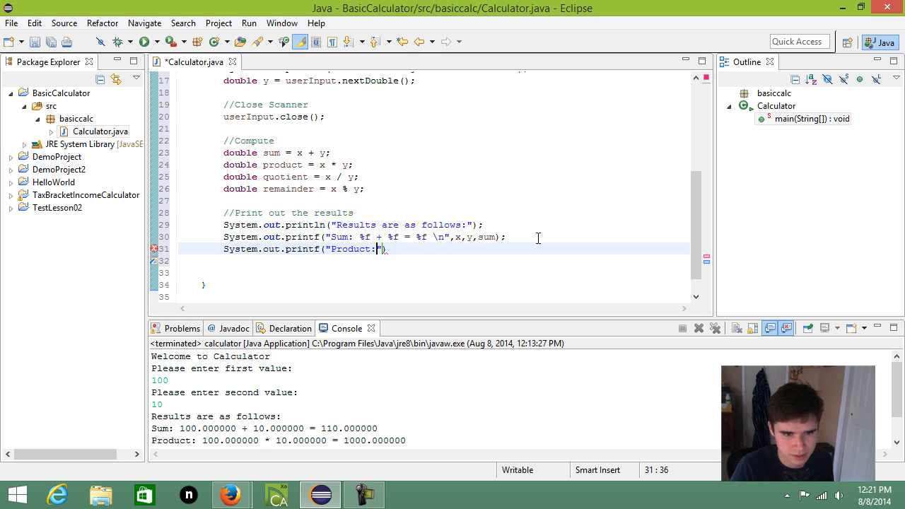
pyautogui.write('%f +')
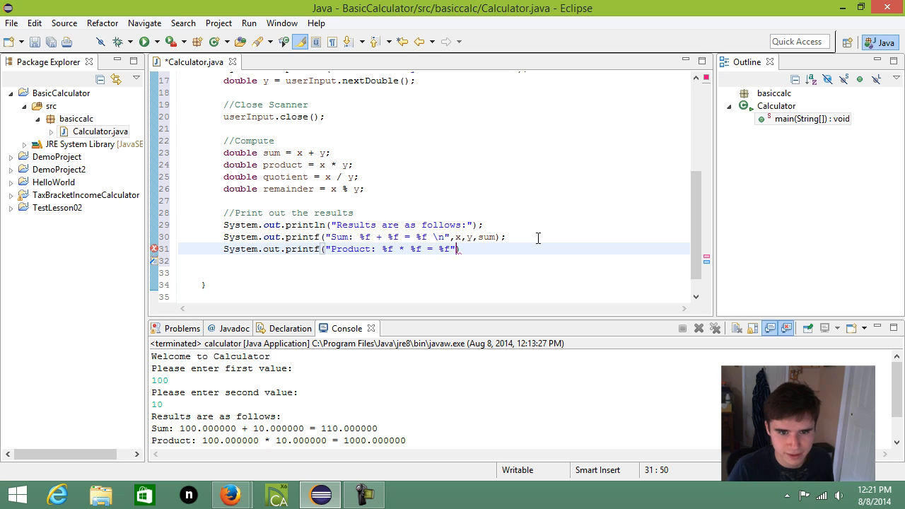
pyautogui.write(',x,y,product')
pyautogui.click(433, 260)
pyautogui.write('System.out.print')
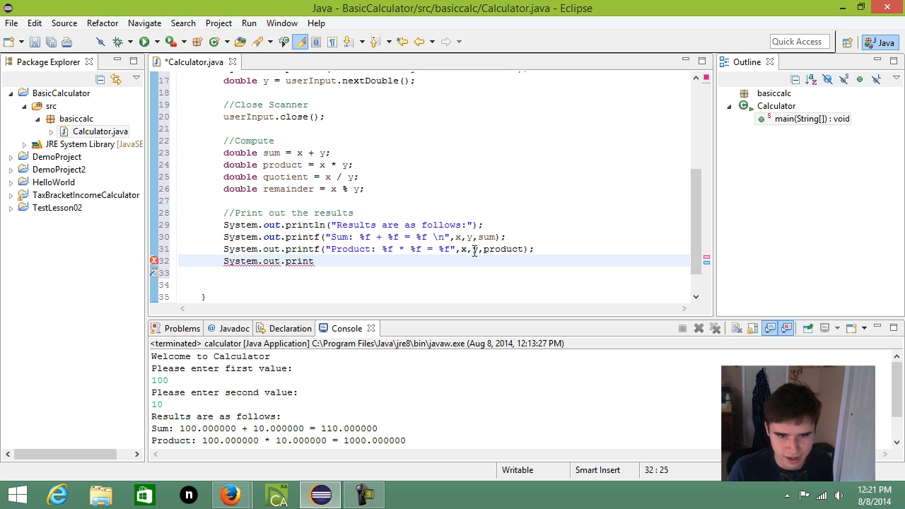
pyautogui.write('\\n')
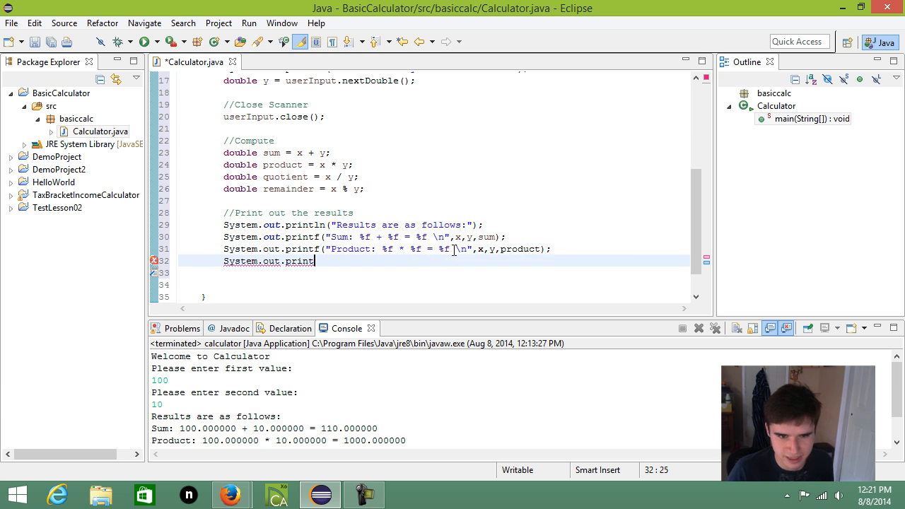
# - Write the printf line for Quotient showing x, y and quotient
pyautogui.write('f("')
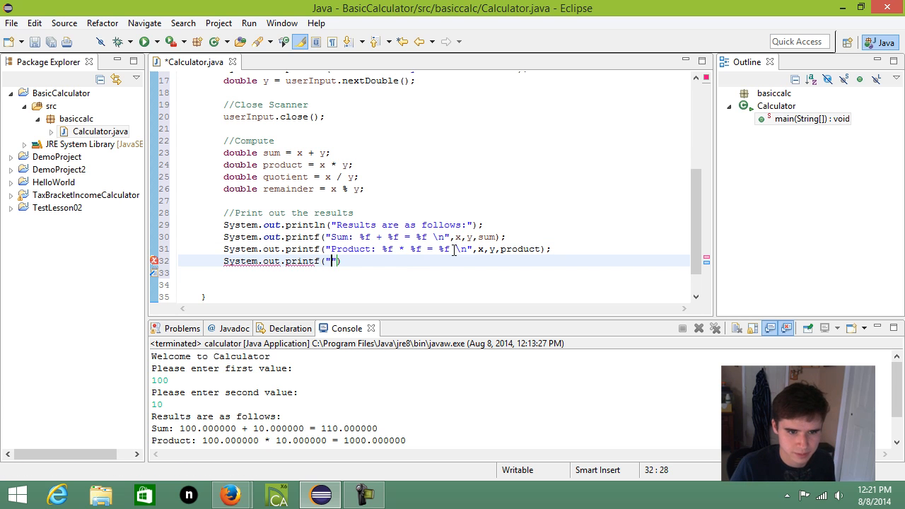
pyautogui.write('Quotient: %f / %')
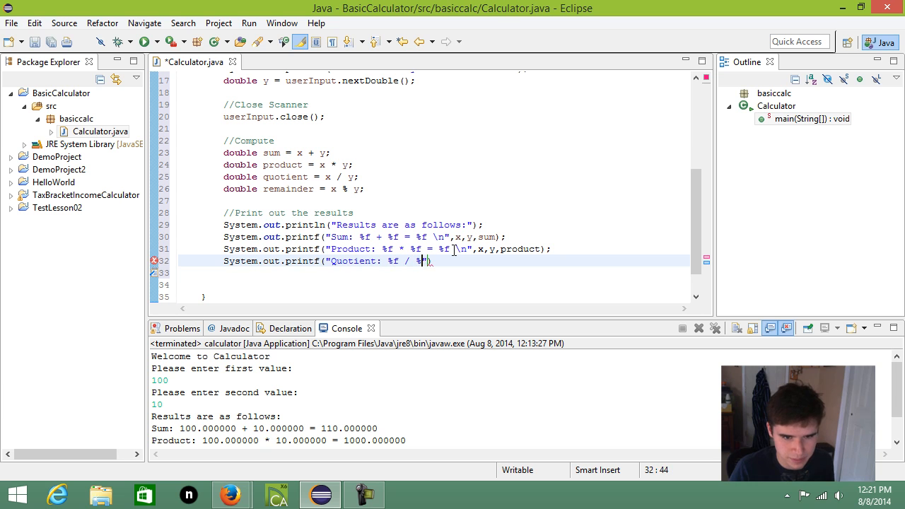
pyautogui.write('= %f",')
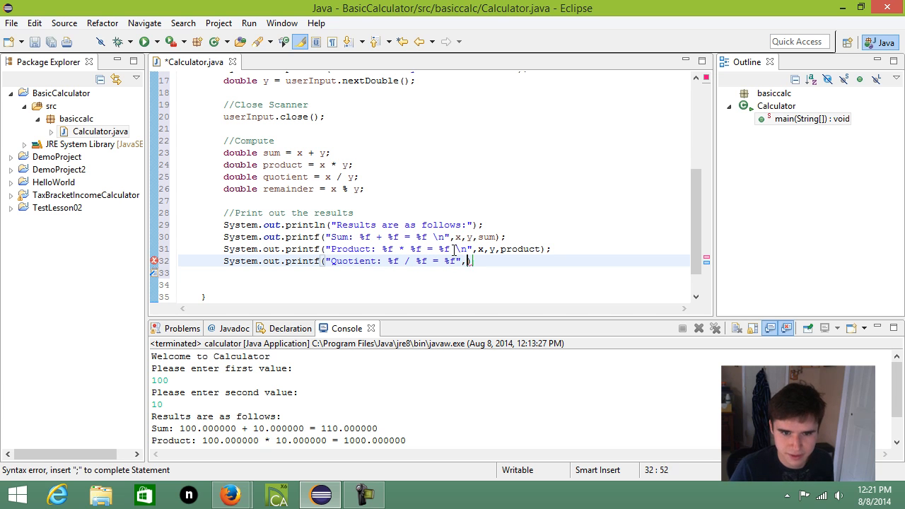
pyautogui.write(',x,y,q')
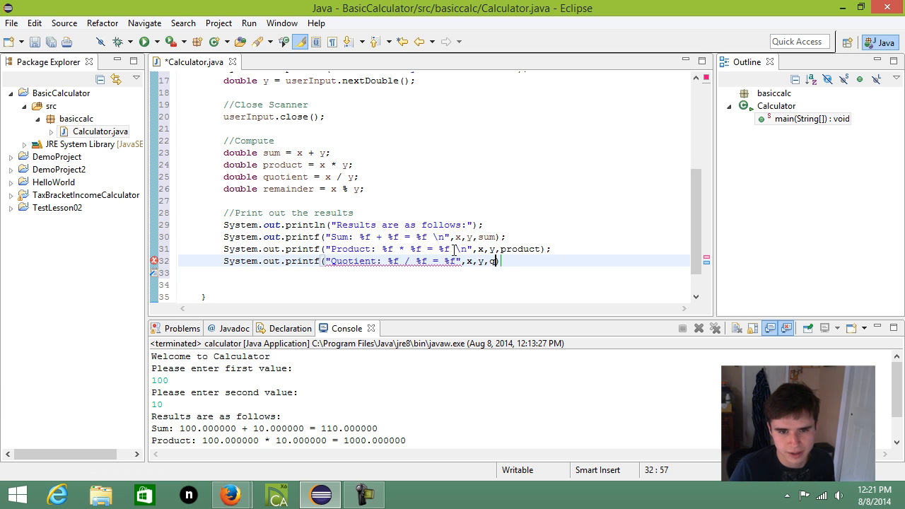
pyautogui.write('uotient);')
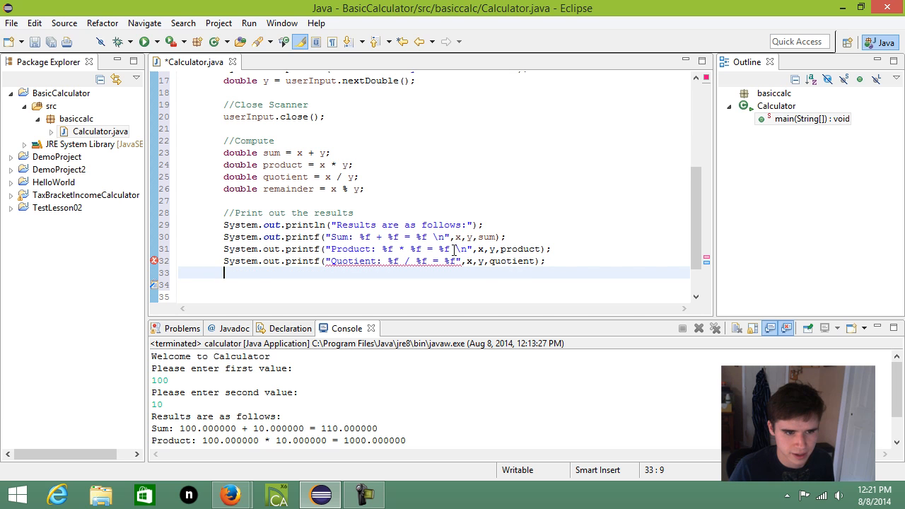
# - Write the printf line for Remainder showing x, y and remainder
pyautogui.write('System.out.printf("R')
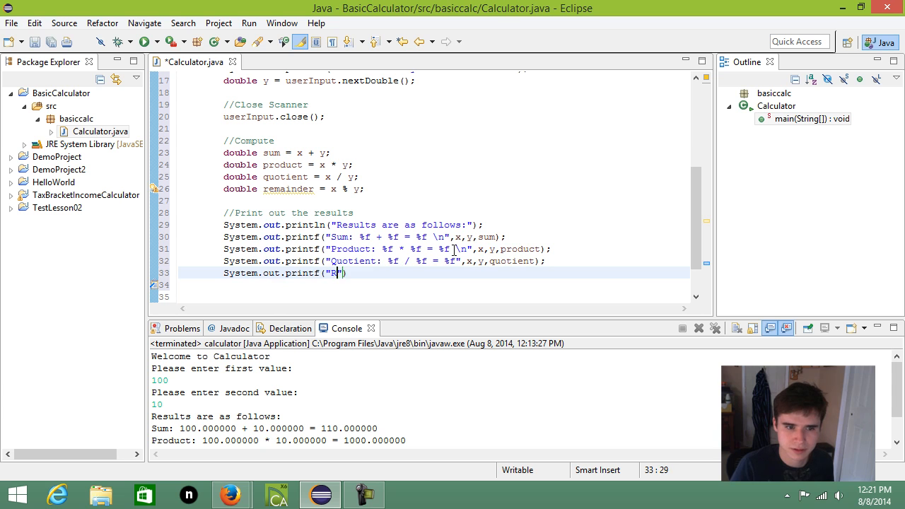
pyautogui.write('emainder: %f / %f = %f')
pyautogui.click(433, 260)
pyautogui.write(' \\n')
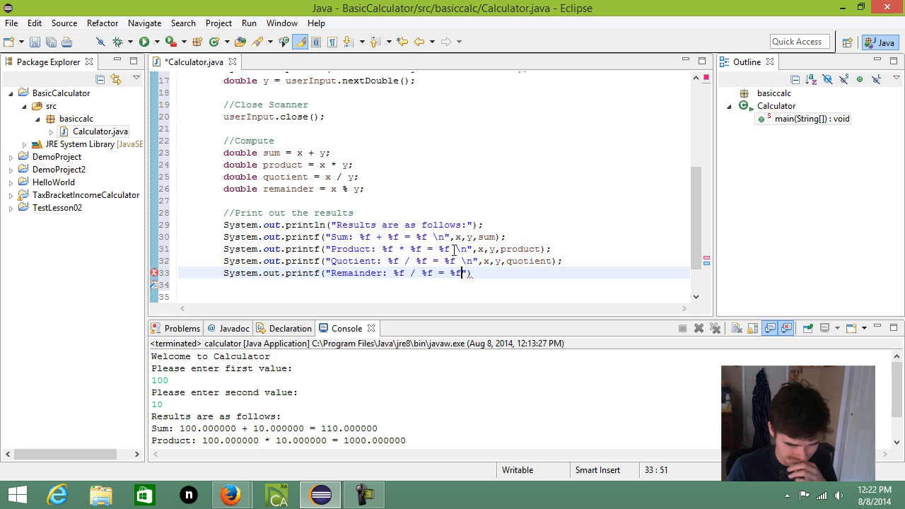
pyautogui.write('",x,y,remainder')
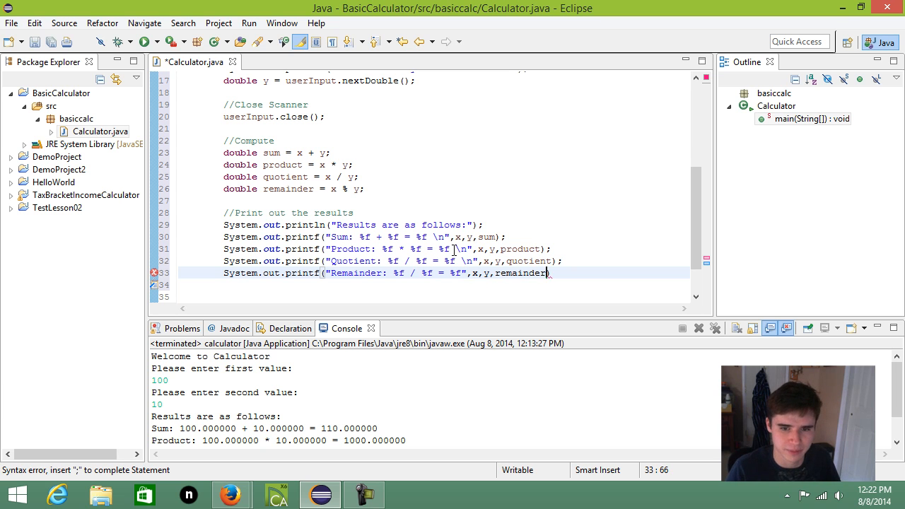
pyautogui.write(';')
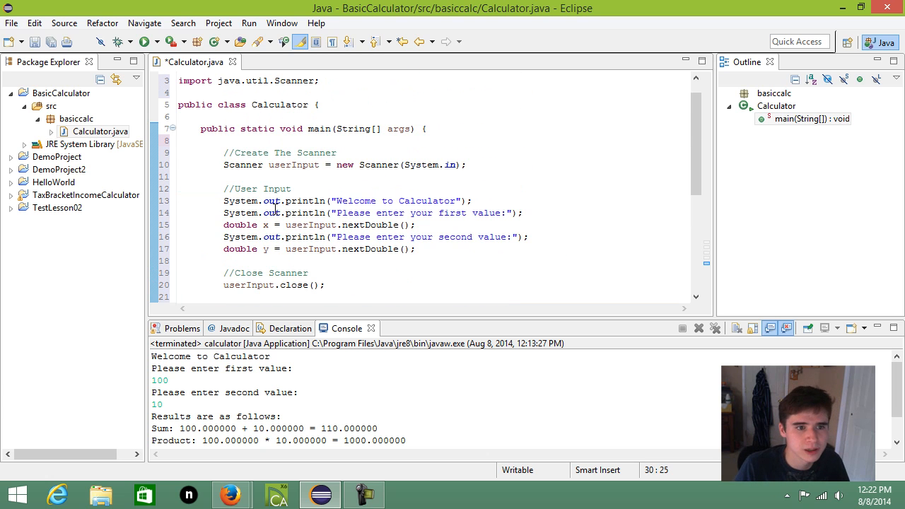
# - Save and run Calculator with 100 and 10, confirming Sum 110, Product 1000, Quotient 10, Remainder 0
pyautogui.moveTo(260, 212); pyautogui.dragTo(413, 249)
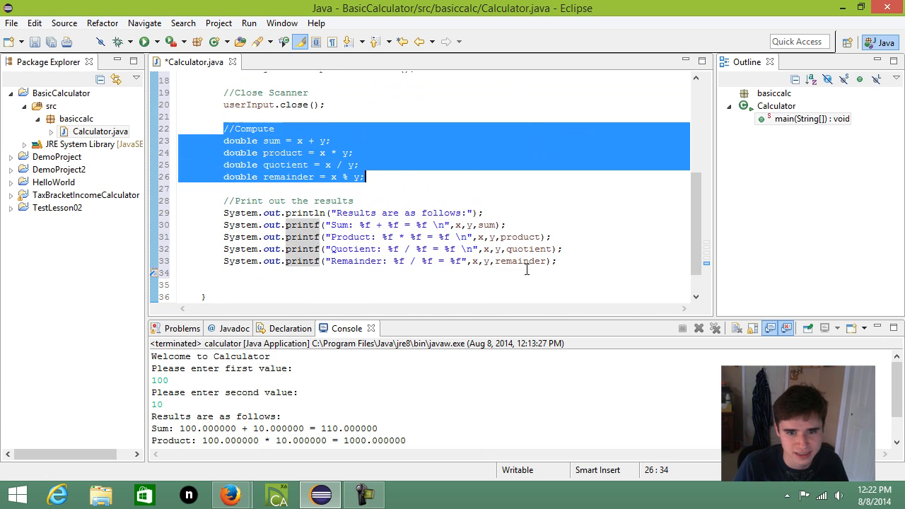
pyautogui.click(247, 190)
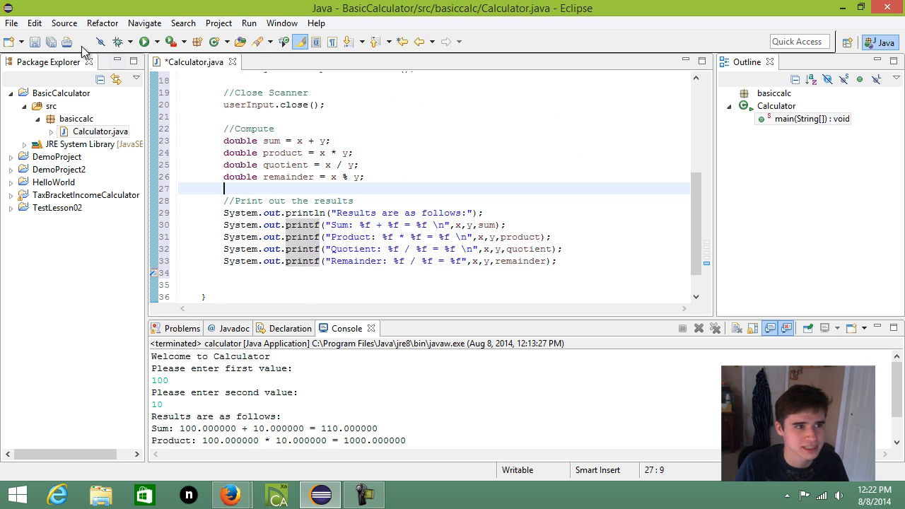
pyautogui.press('ctrl+s')
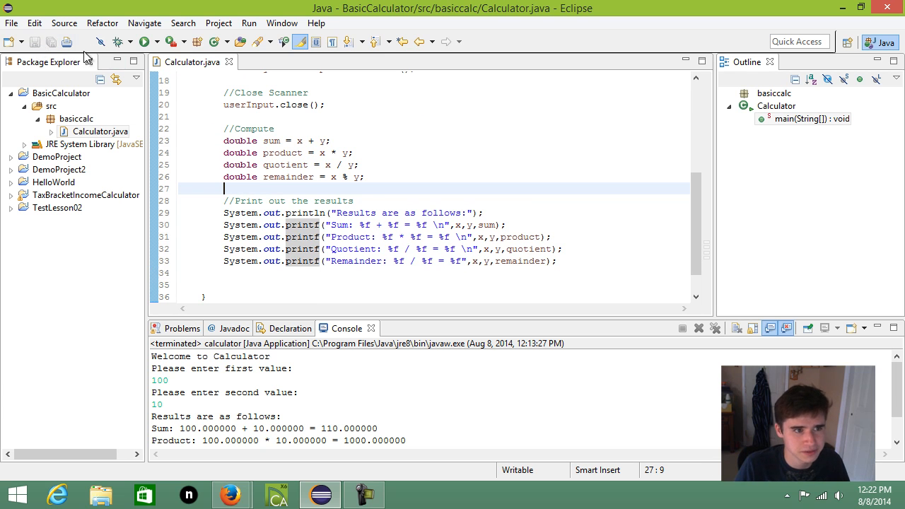
pyautogui.click(145, 40)
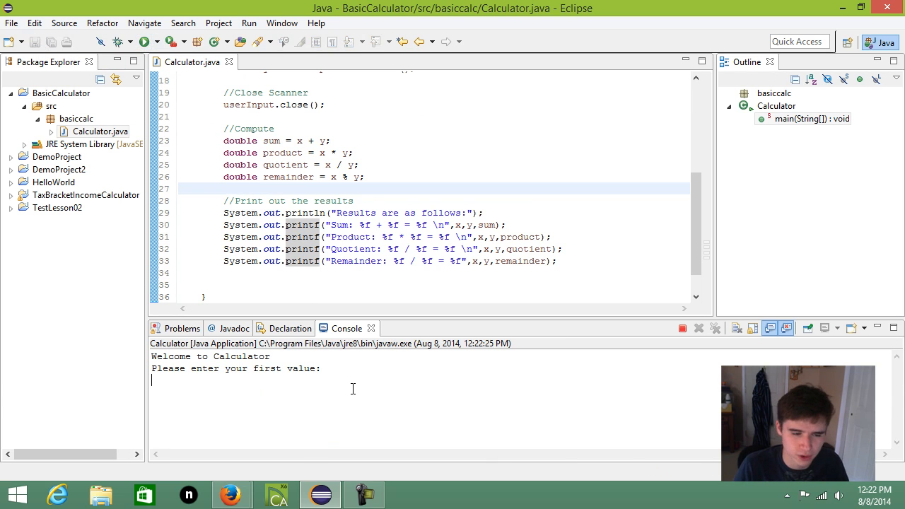
pyautogui.write('100')
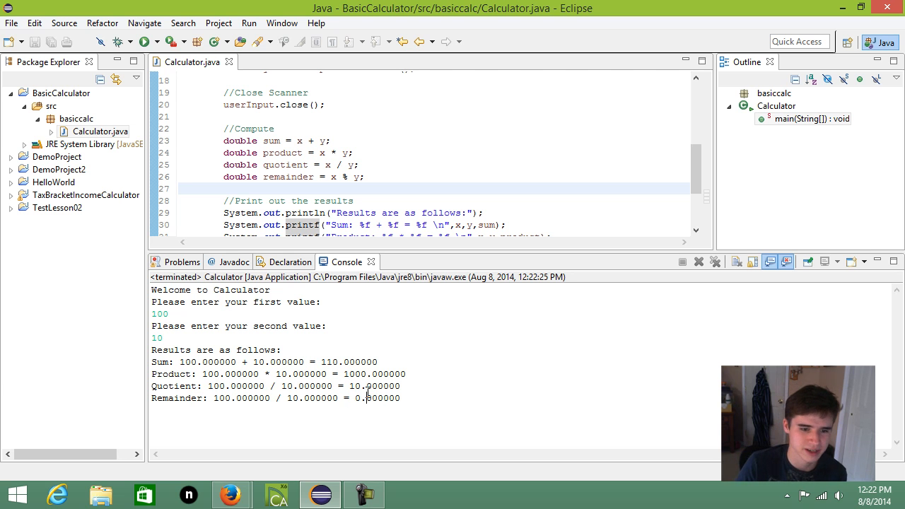
pyautogui.moveTo(417, 399)
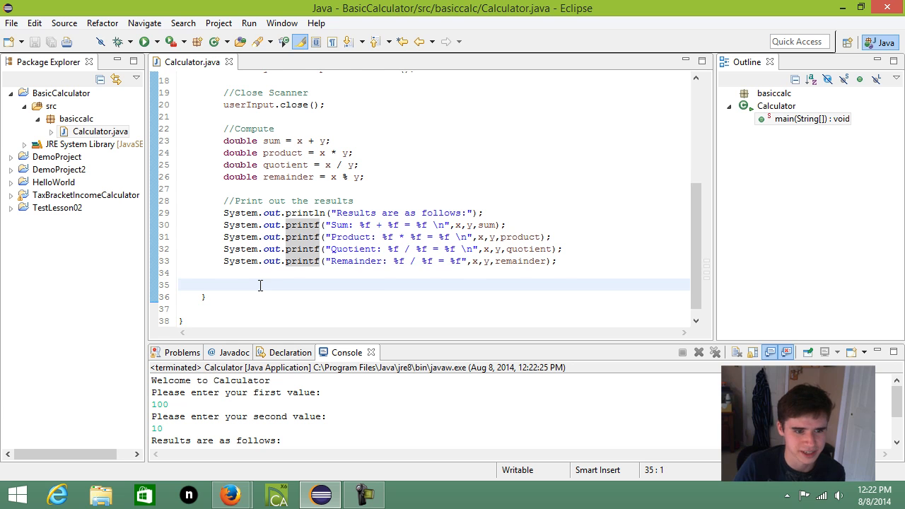
pyautogui.press('BackSpace')
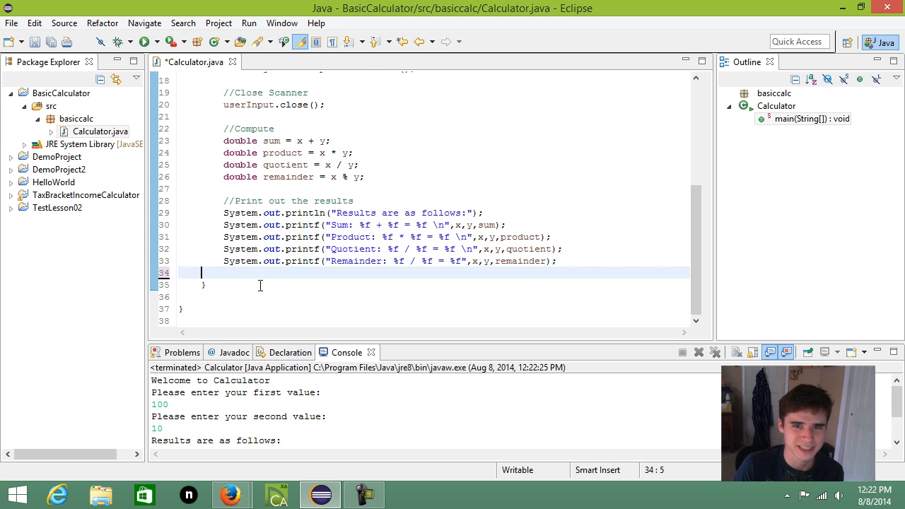